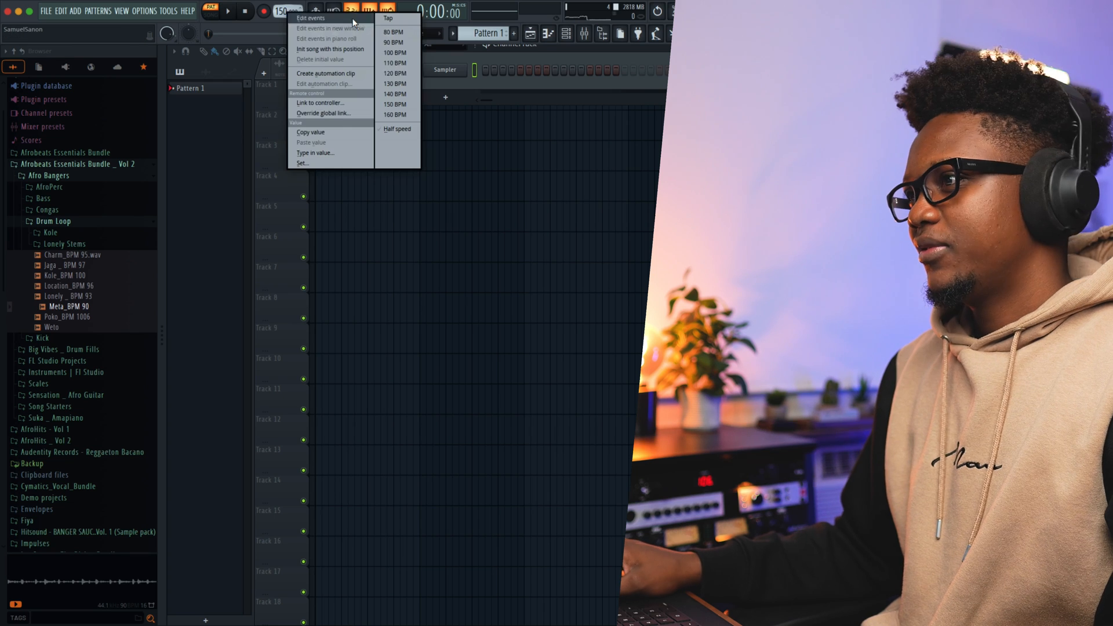
# Set the tempo to 90 BPM and add AfroPerc samples, including Granmoun, to the rack.
pyautogui.click(393, 41)
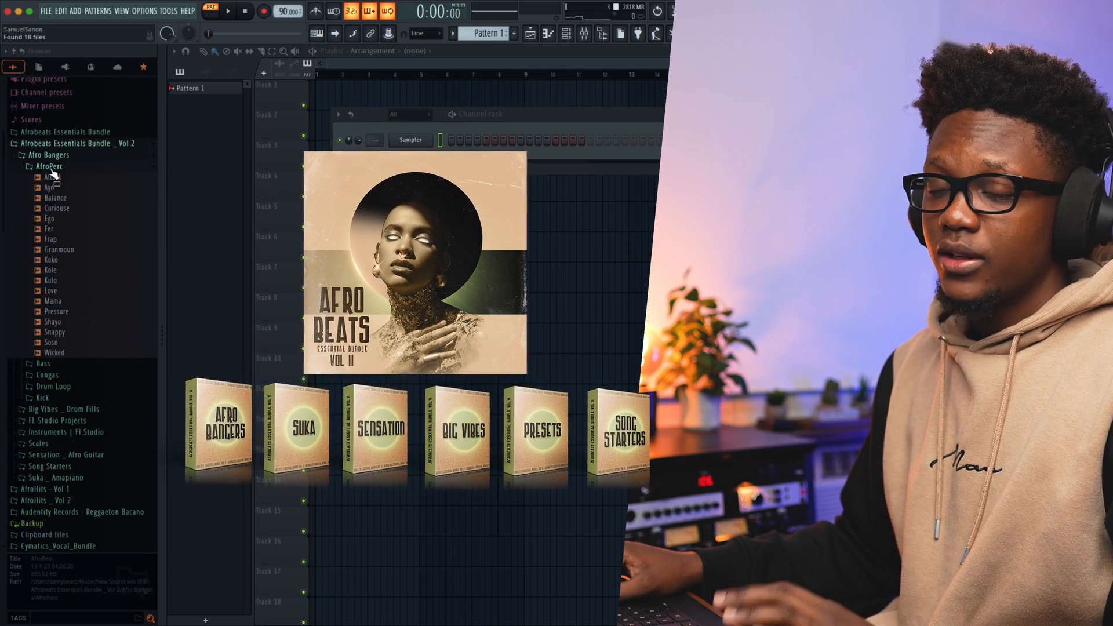
pyautogui.click(48, 187)
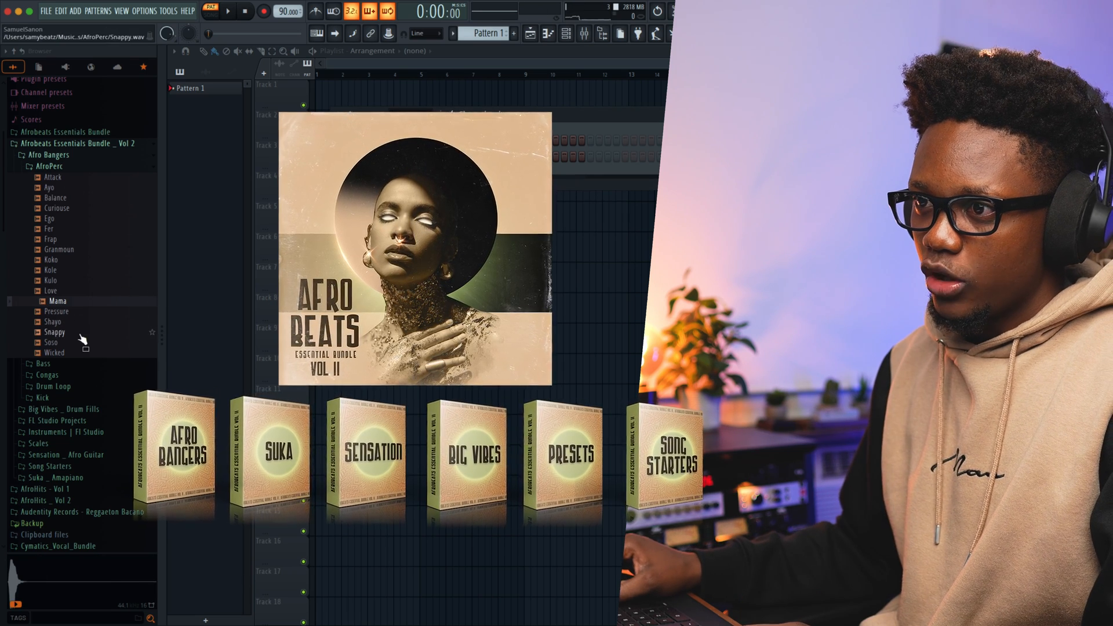
pyautogui.moveTo(54, 331); pyautogui.dragTo(469, 227)
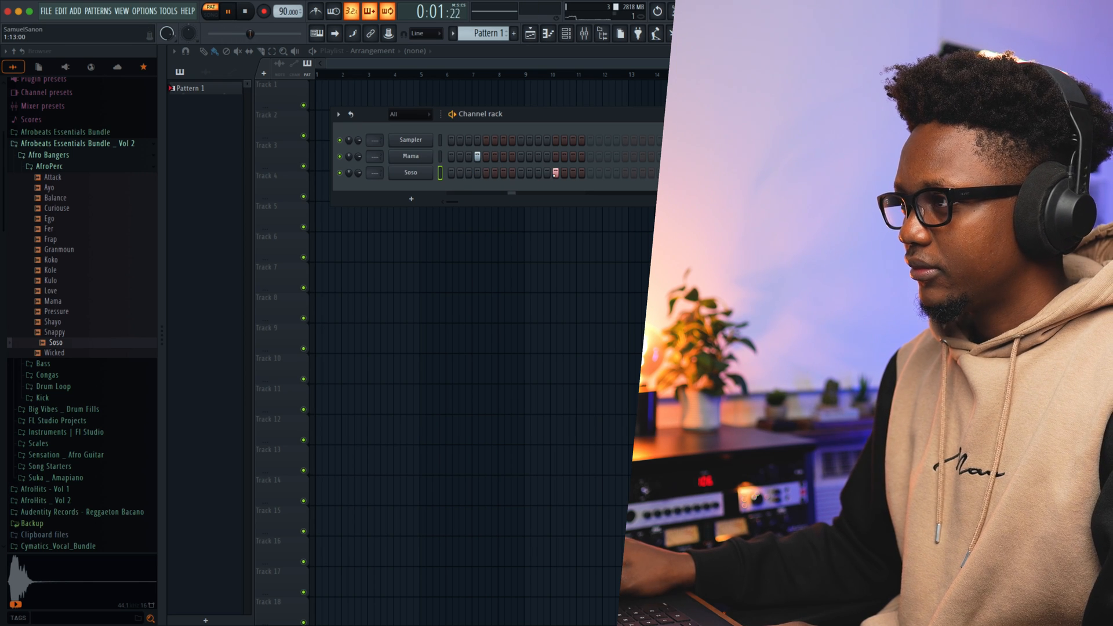
pyautogui.click(63, 249)
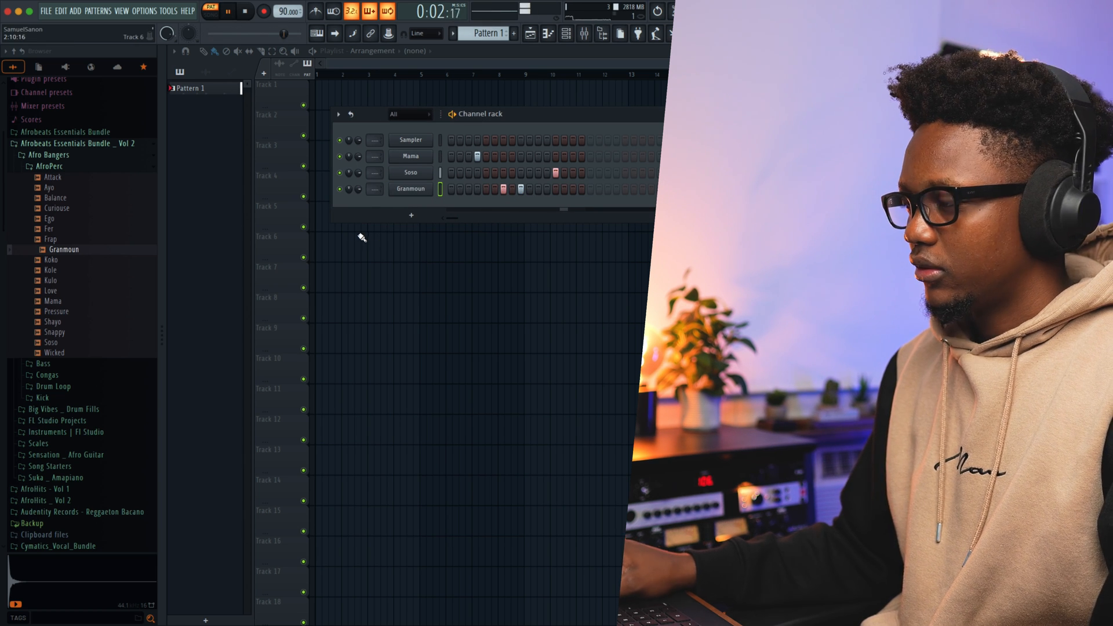
# Add the Wicked percussion sample and load the Deep kick into the first channel.
pyautogui.click(56, 342)
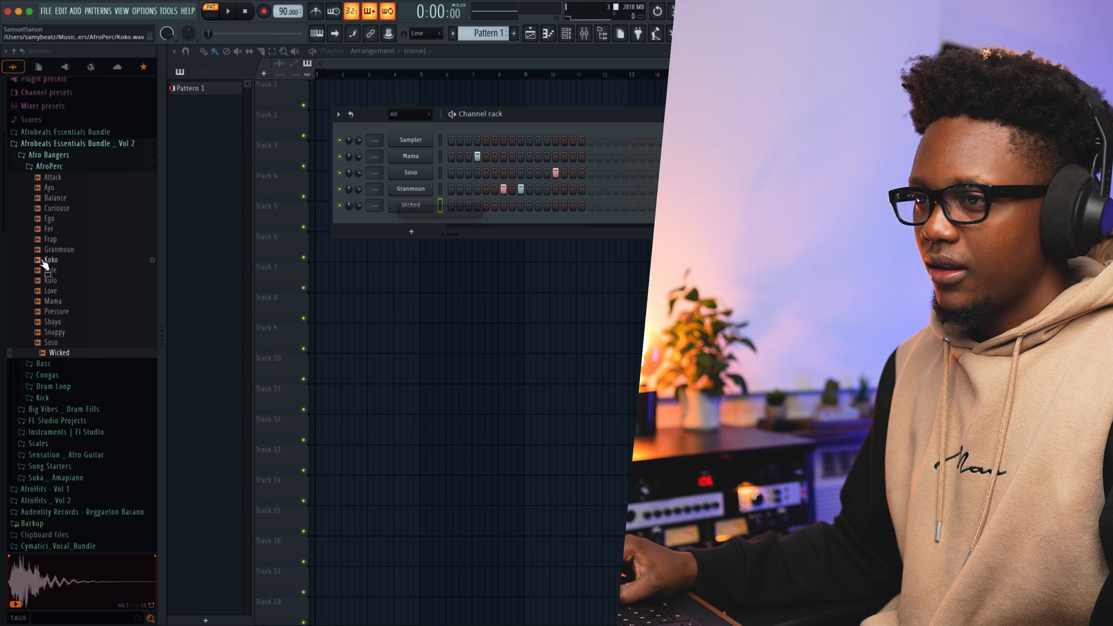
pyautogui.click(41, 398)
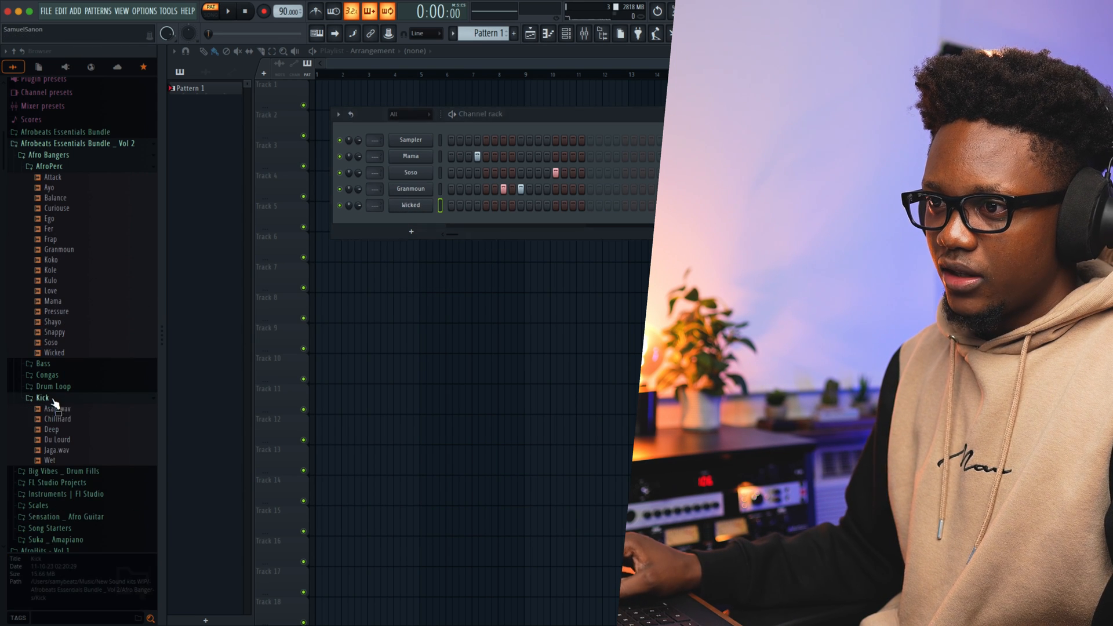
pyautogui.click(51, 429)
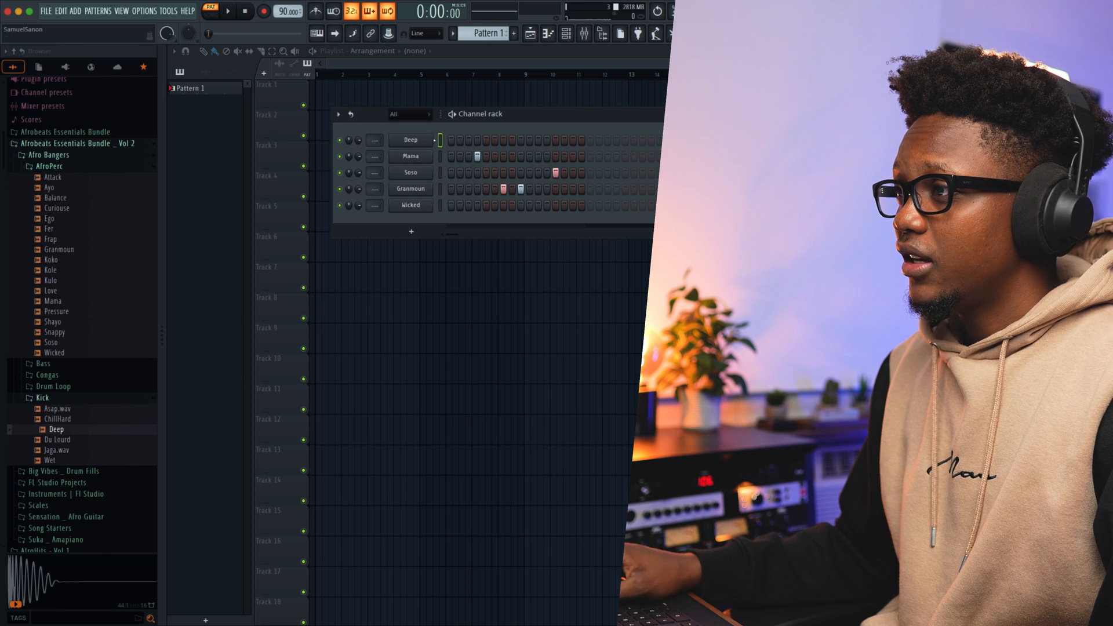
pyautogui.click(208, 11)
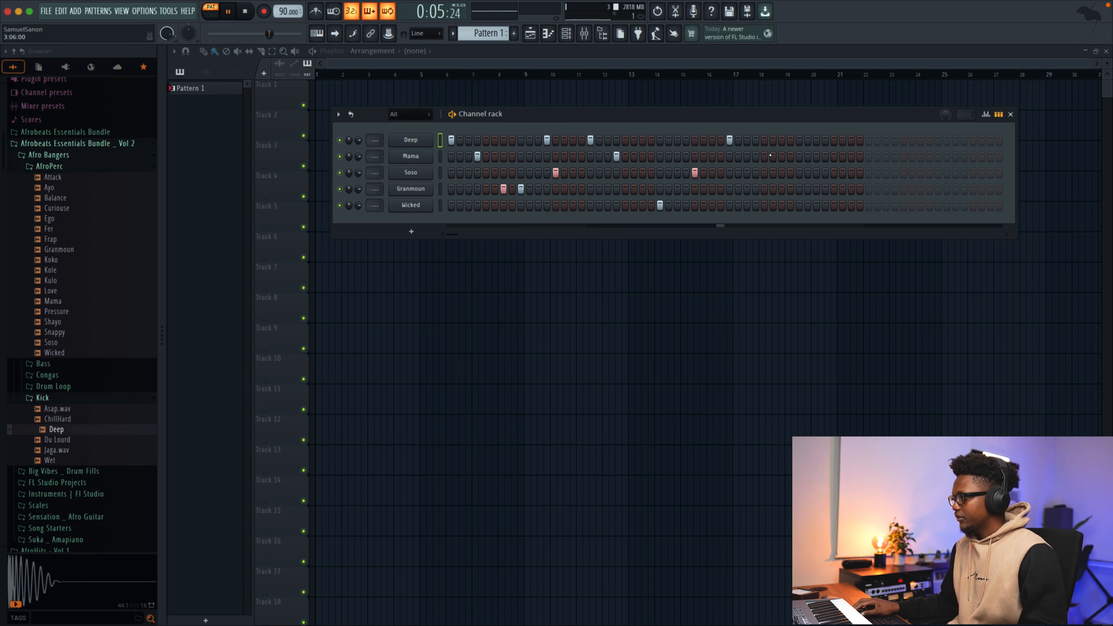
# Program a longer groove of repeated hits on the Soso and Granmoun percussion rows.
pyautogui.click(227, 12)
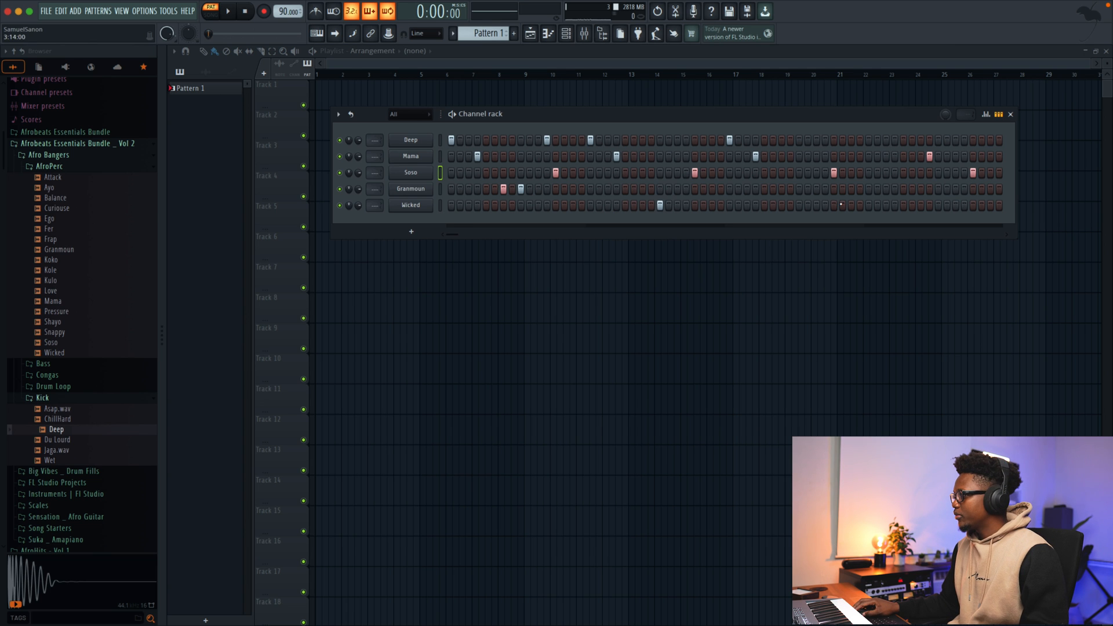
pyautogui.click(222, 11)
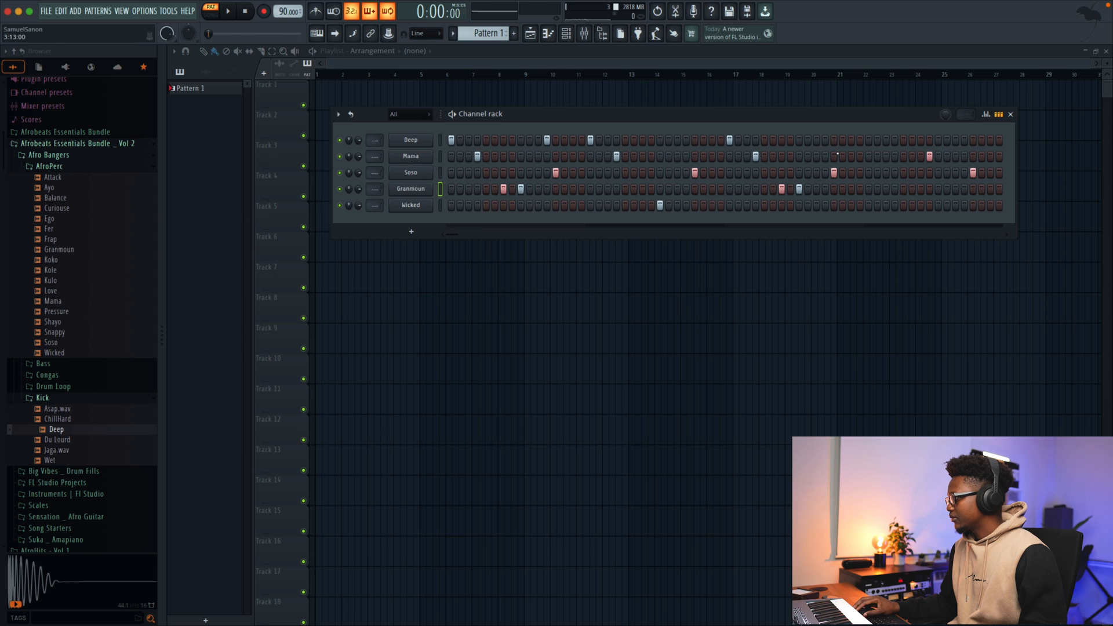
pyautogui.click(229, 10)
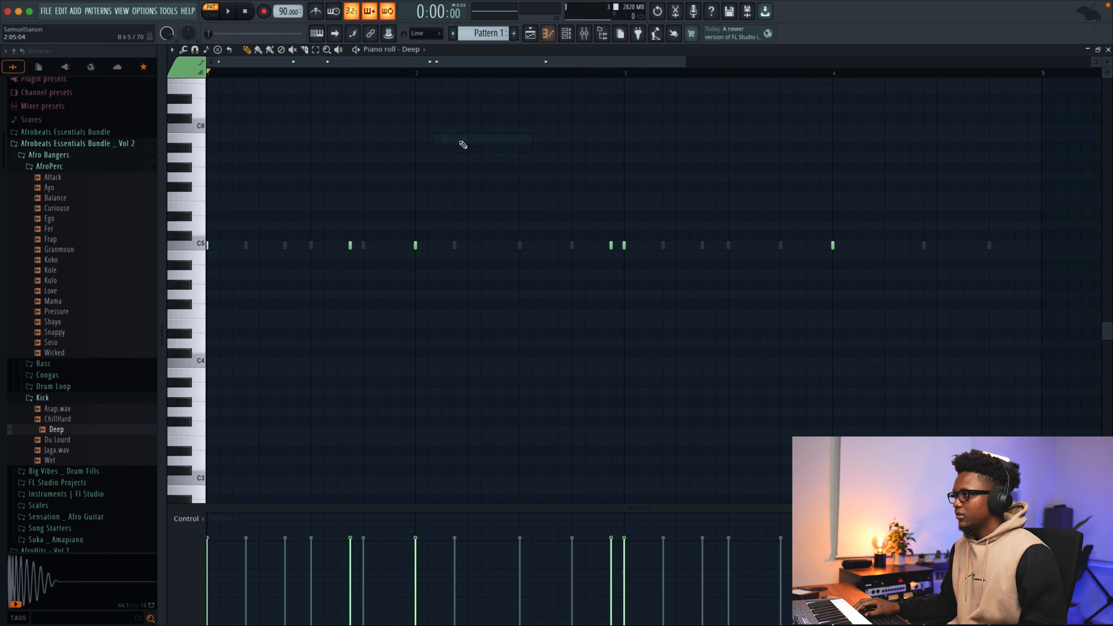
# Set piano roll snap to half steps and add extra Deep kick notes.
pyautogui.click(426, 33)
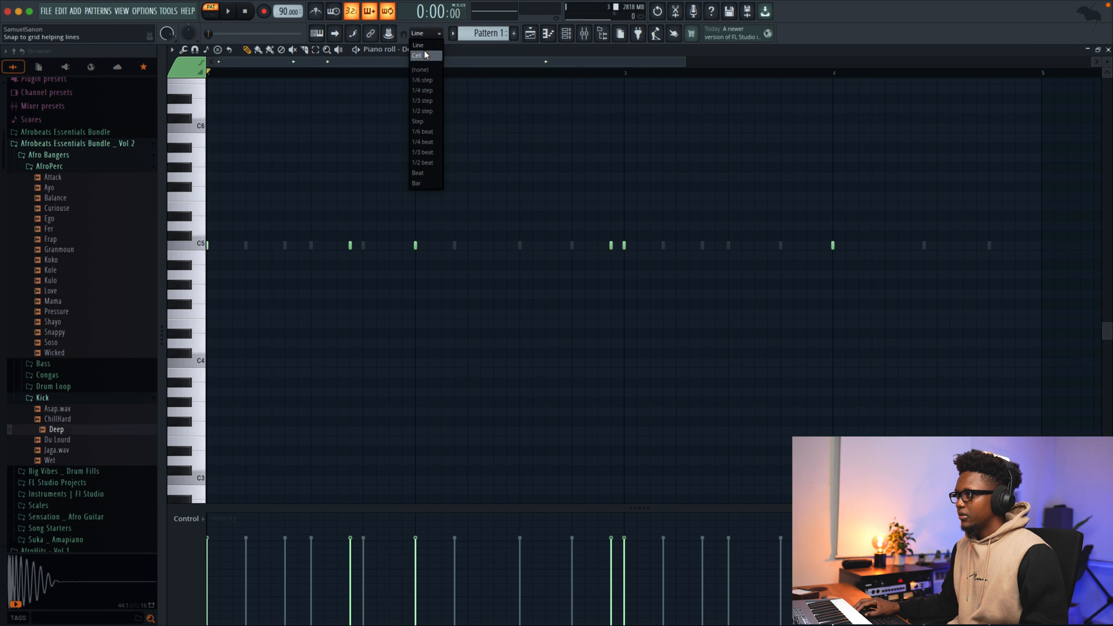
pyautogui.click(424, 111)
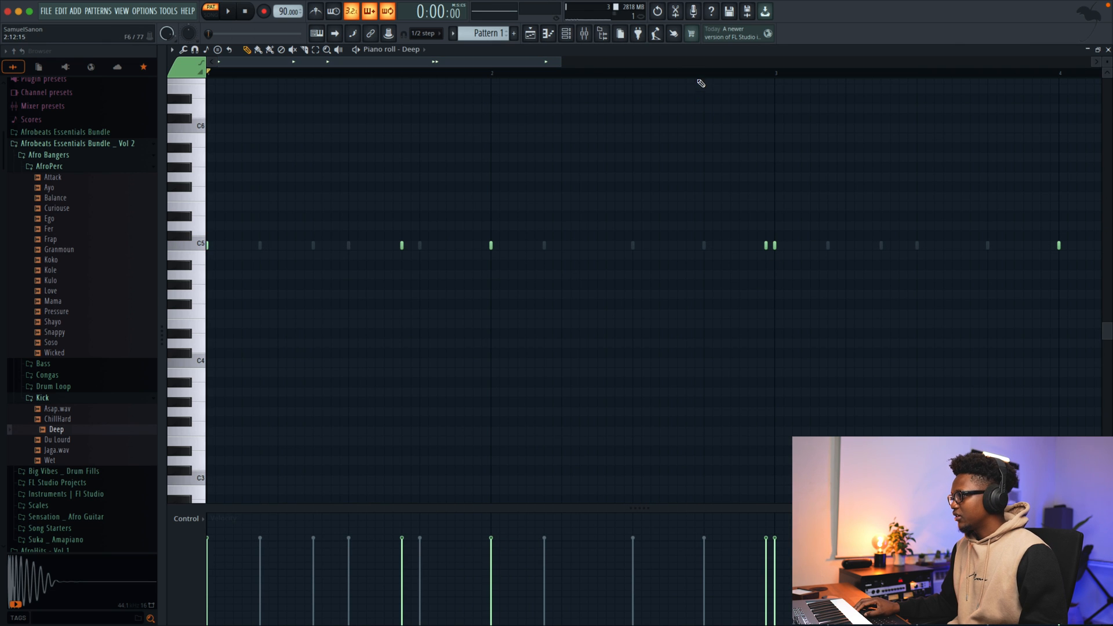
pyautogui.click(229, 11)
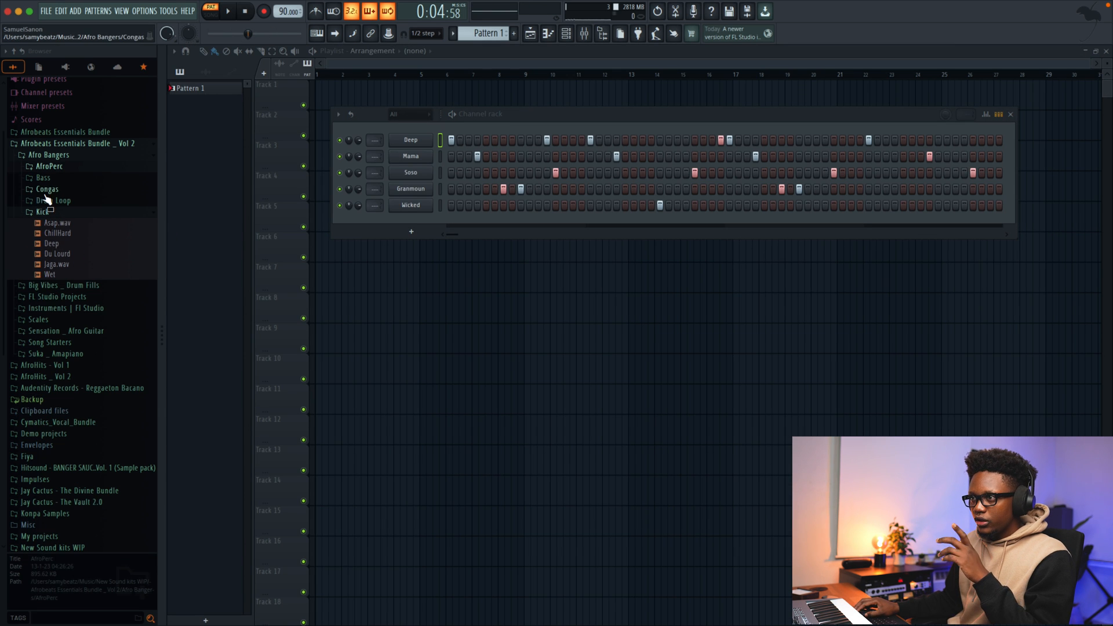
# Place the Meta_BPM 90 drum loop on Track 3 and add more Wicked hits.
pyautogui.click(53, 200)
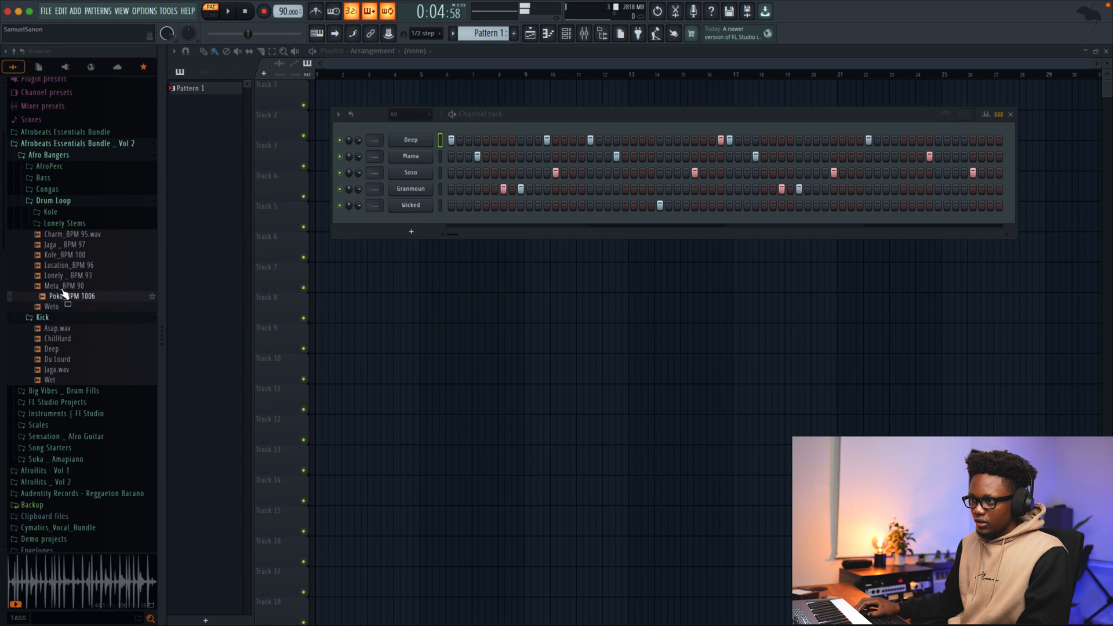
pyautogui.click(69, 285)
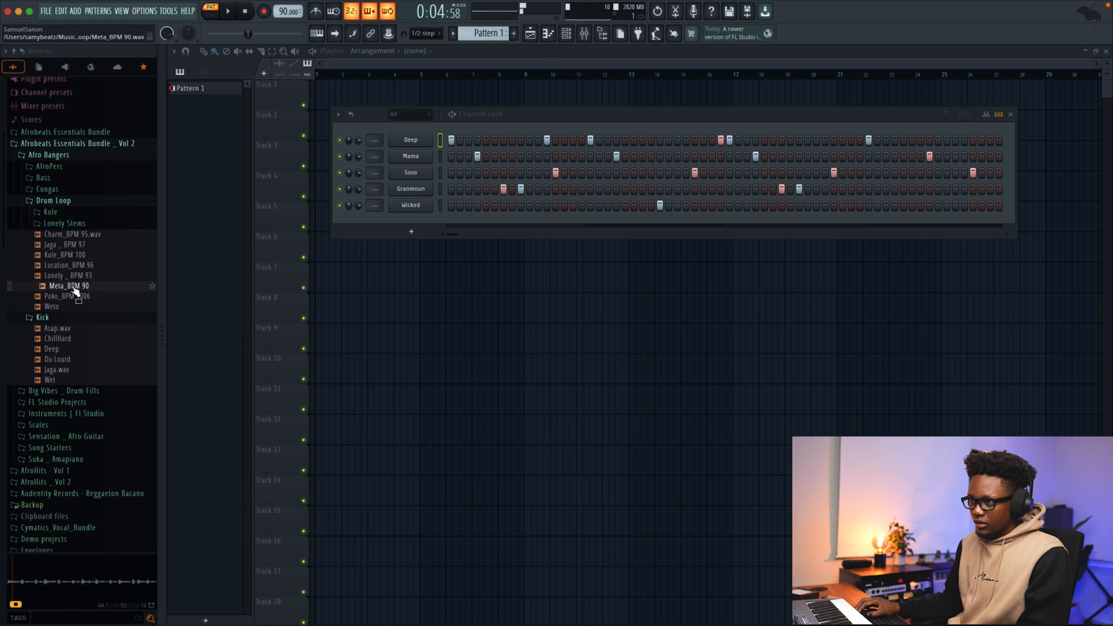
pyautogui.moveTo(69, 286); pyautogui.dragTo(366, 154)
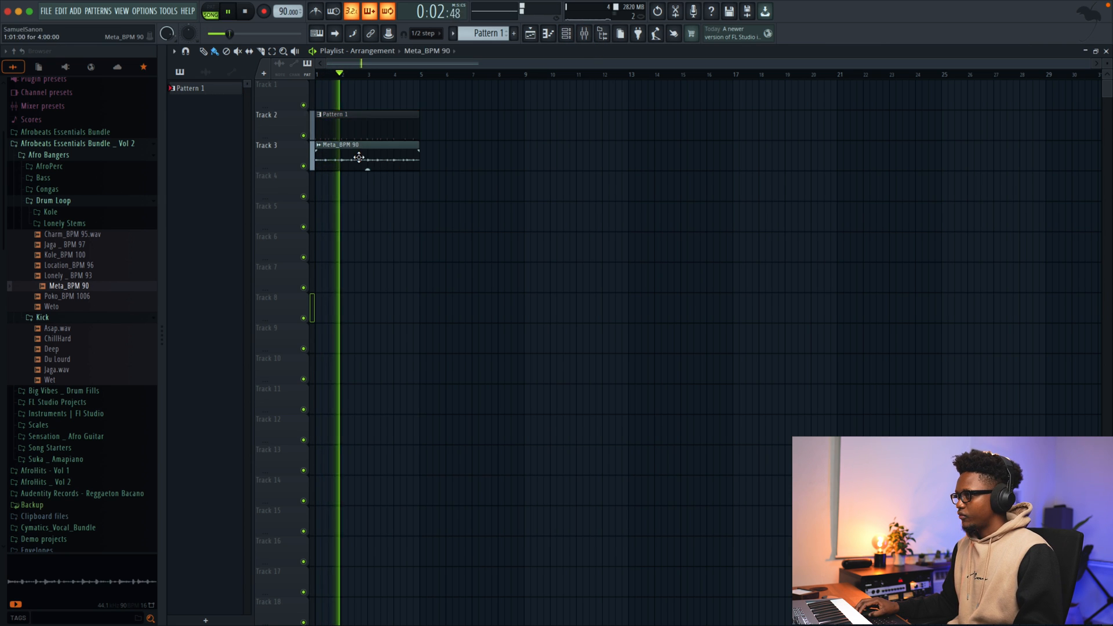
pyautogui.doubleClick(364, 158)
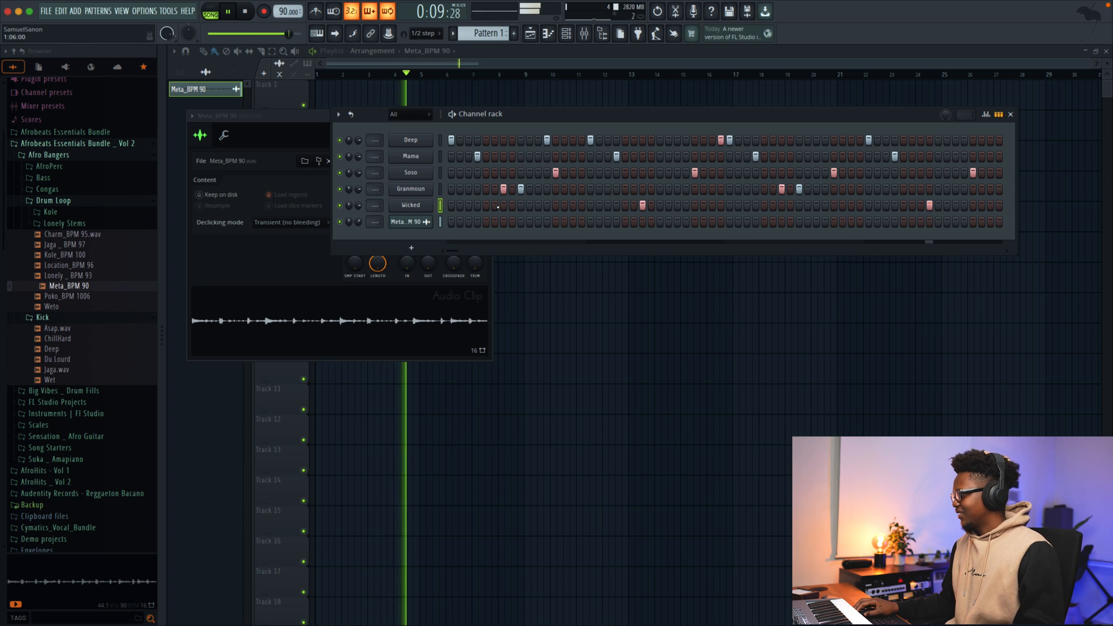
pyautogui.click(244, 12)
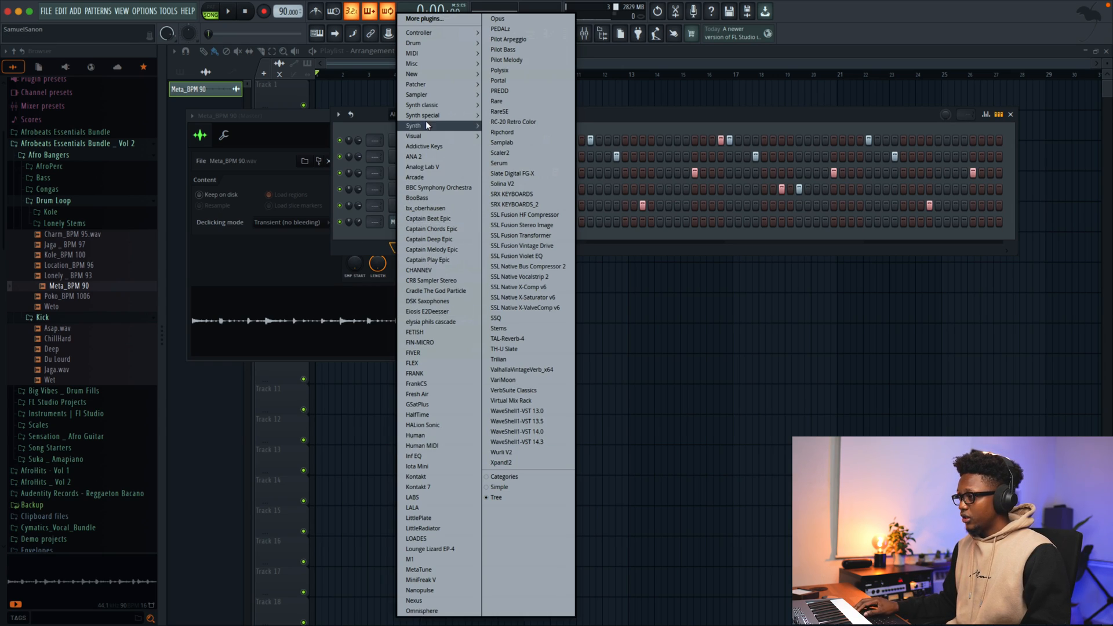
# Load the LABS instrument as a new channel below the Meta_BPM 90 loop.
pyautogui.click(414, 497)
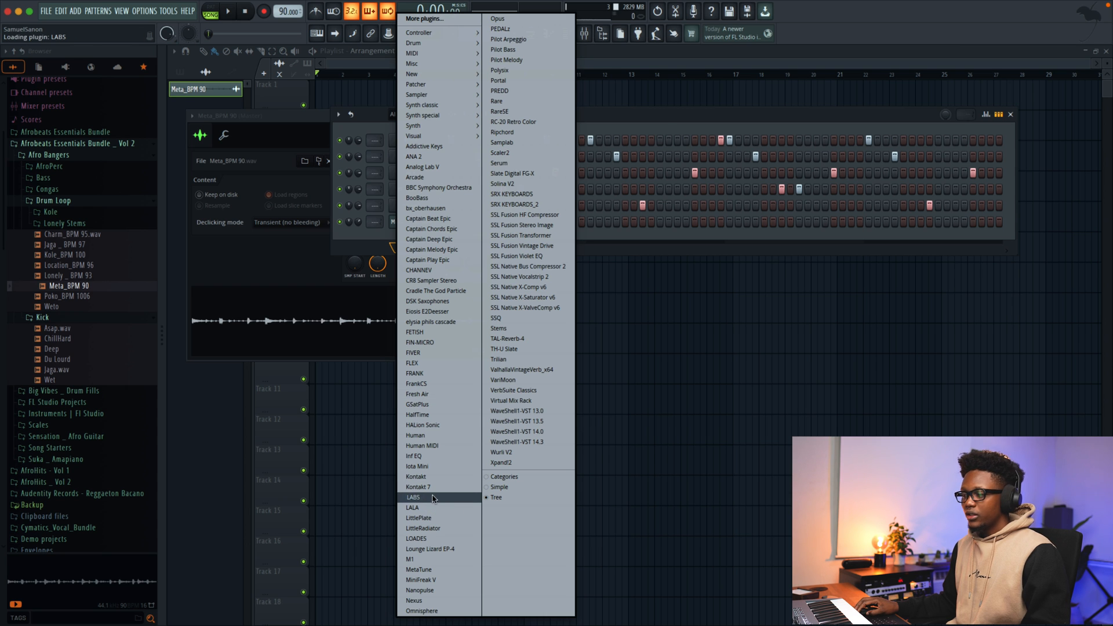
pyautogui.click(414, 497)
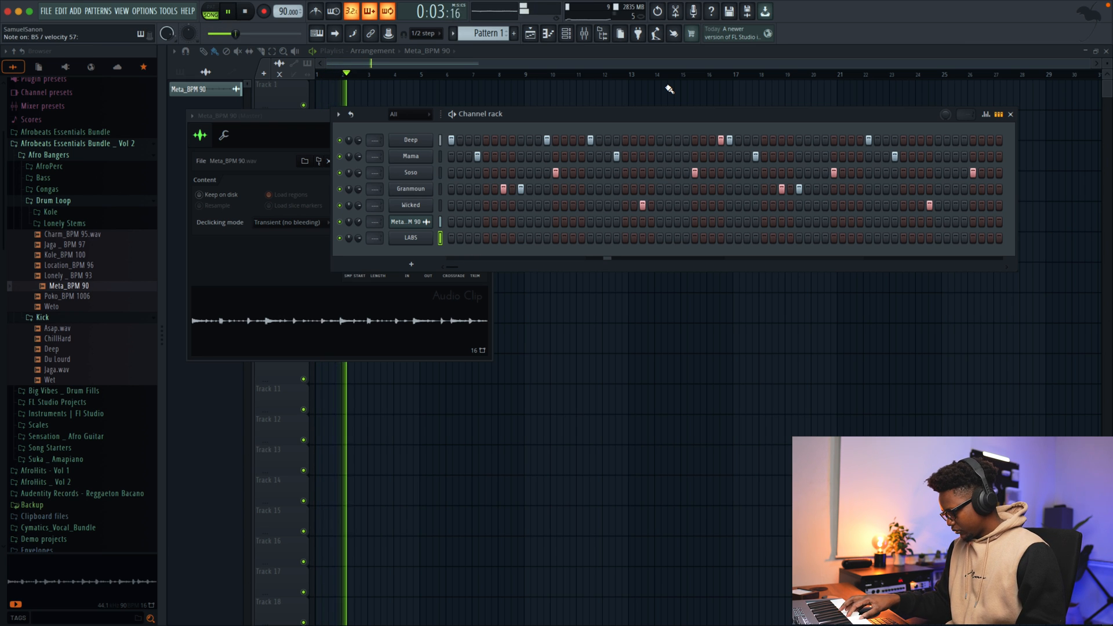
pyautogui.click(244, 12)
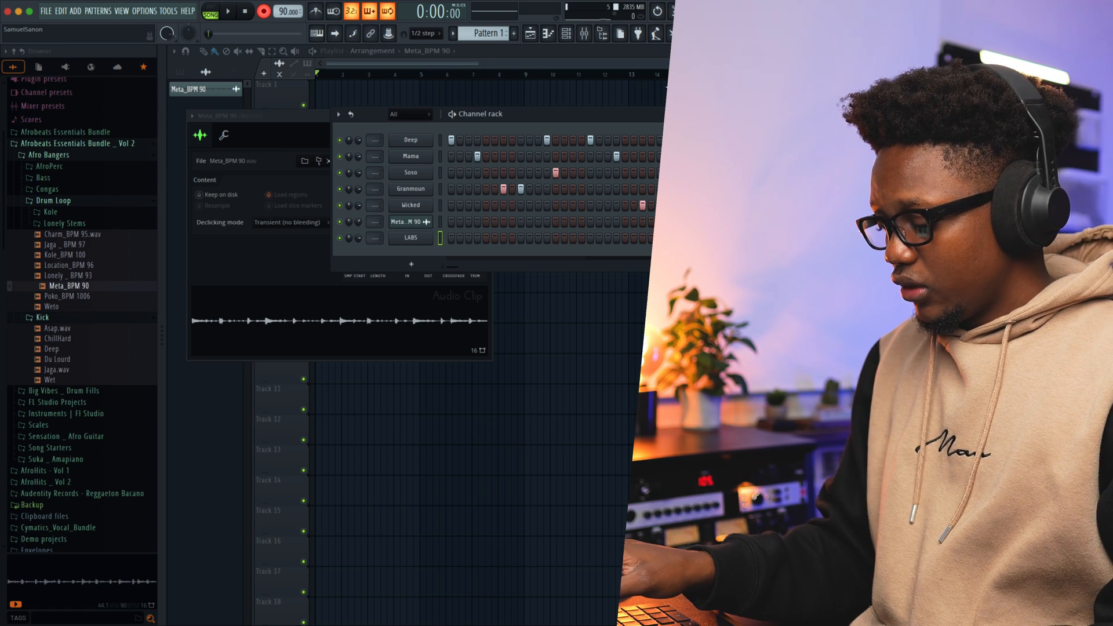
# Quantize and lengthen the LABS chord notes, and repeat the opening chord later.
pyautogui.click(265, 12)
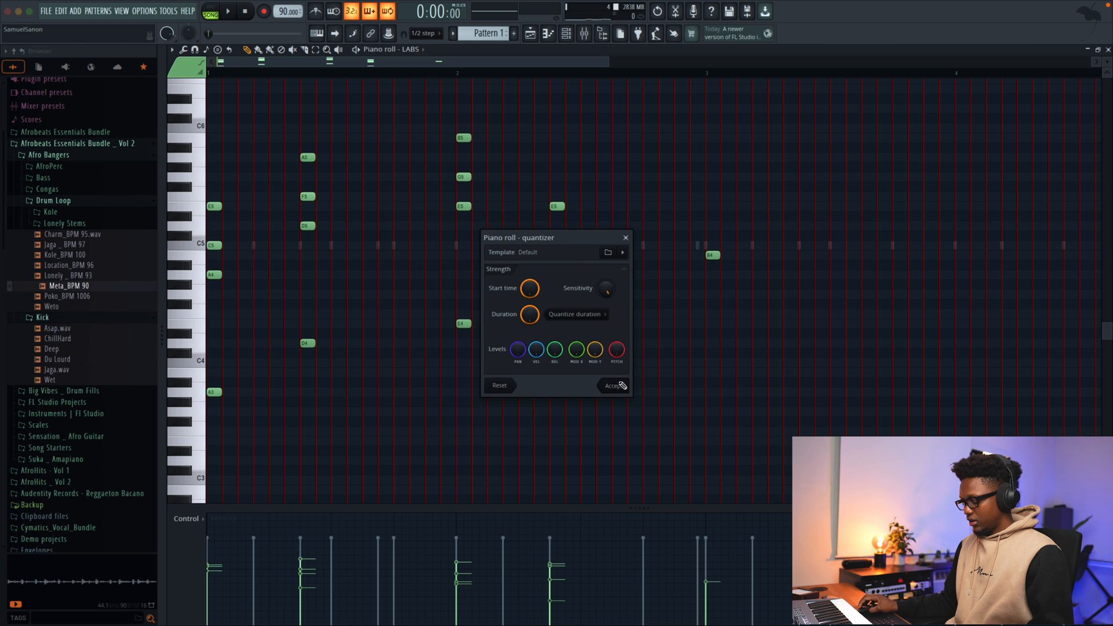
pyautogui.click(610, 386)
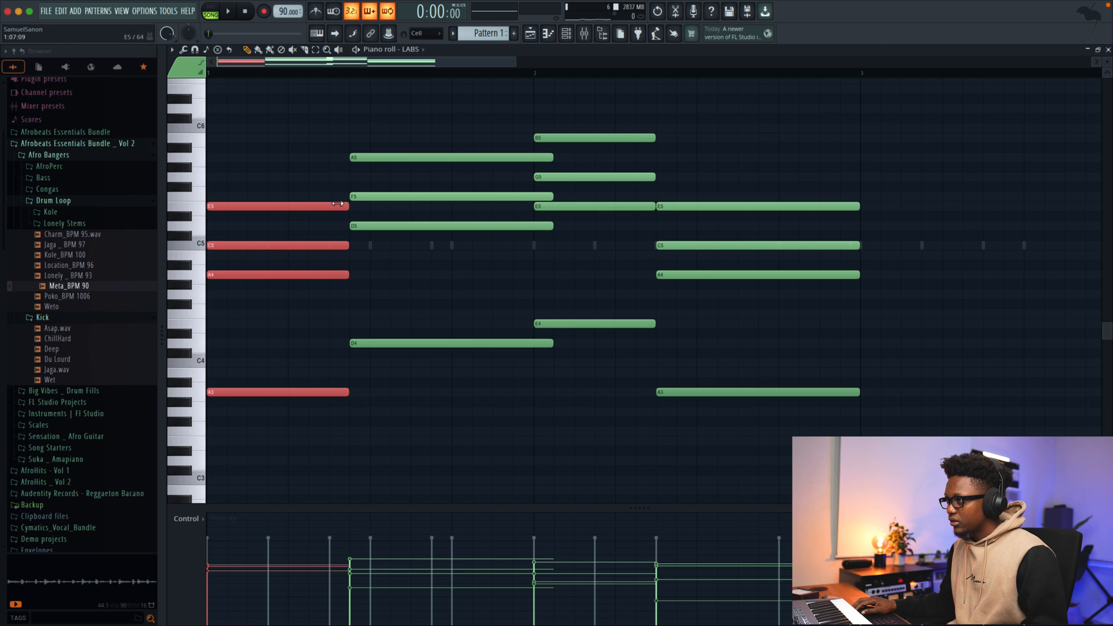
pyautogui.click(227, 11)
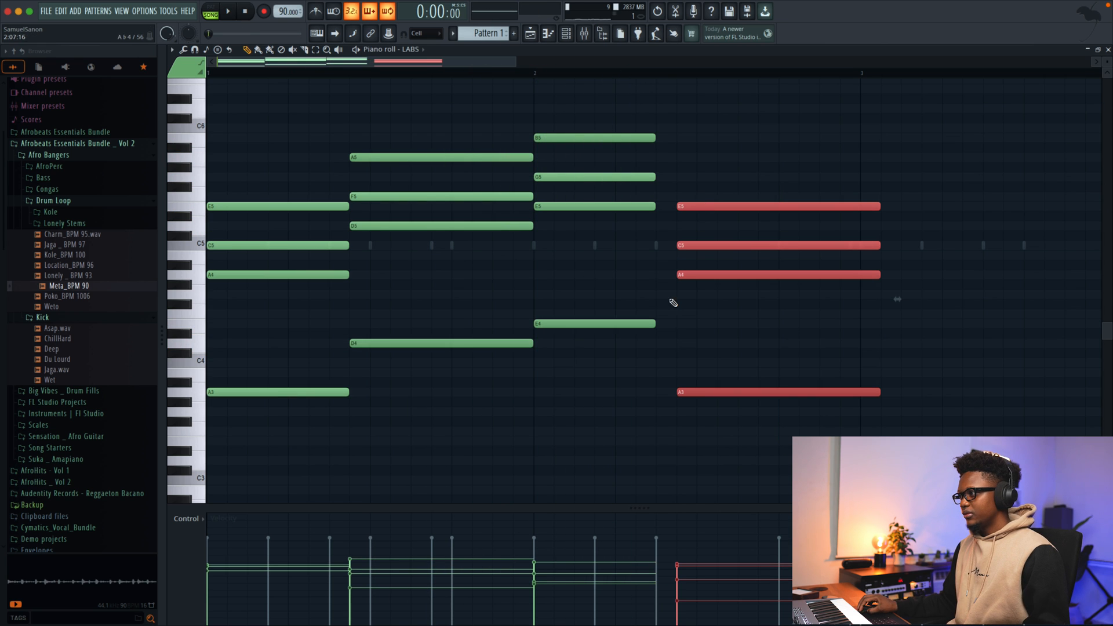
pyautogui.click(228, 11)
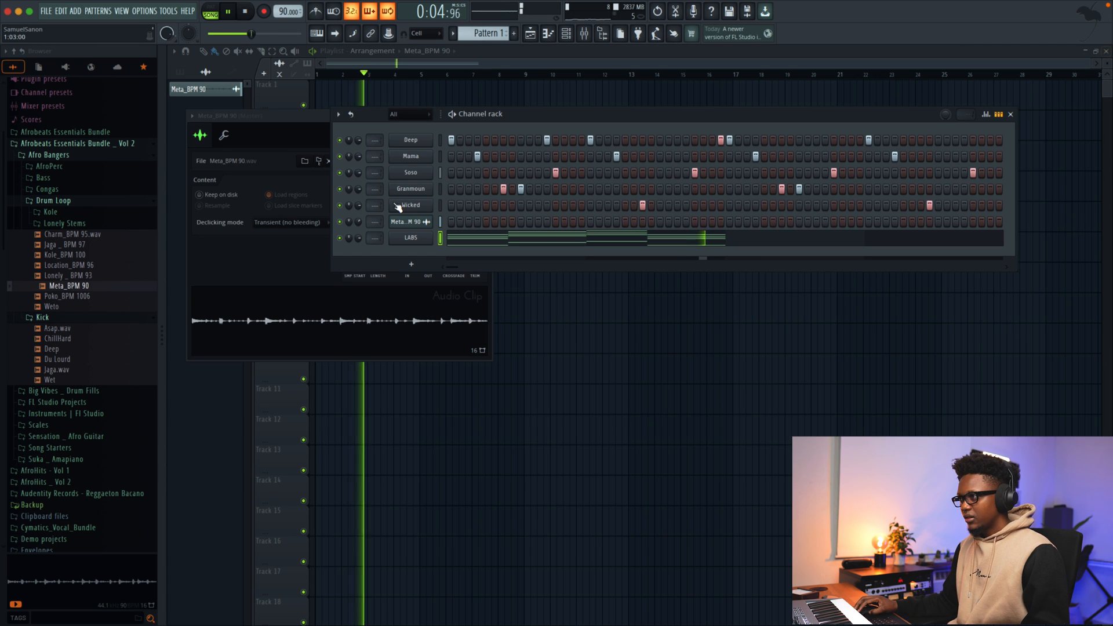
# Insert a Lounge Lizard EP-4 channel, then load Analog Lab V as another instrument.
pyautogui.click(411, 237)
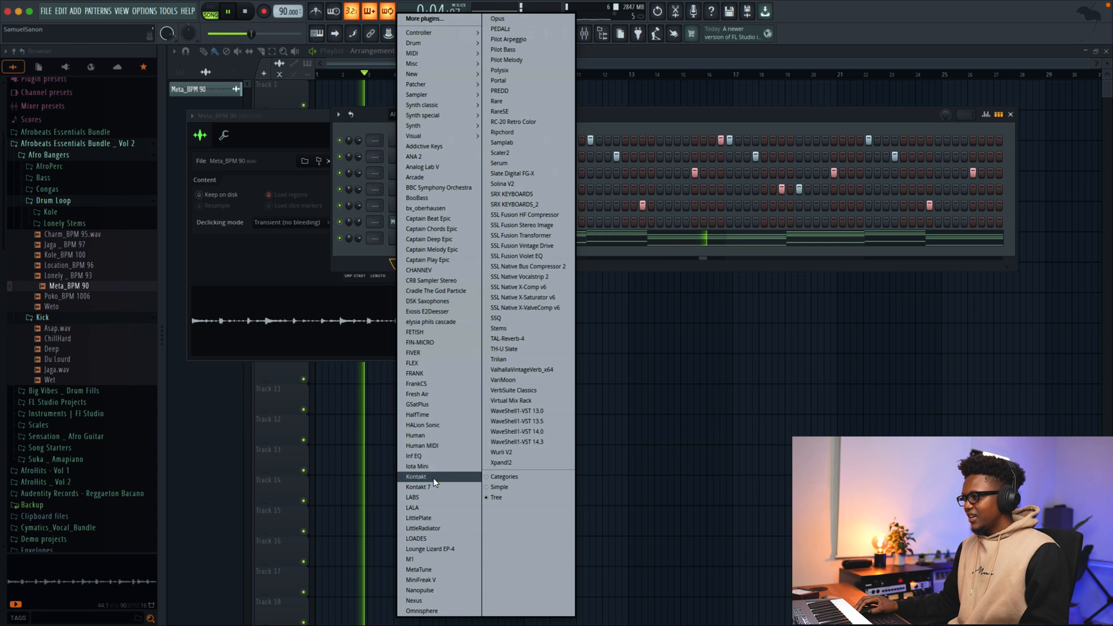
pyautogui.moveTo(424, 146)
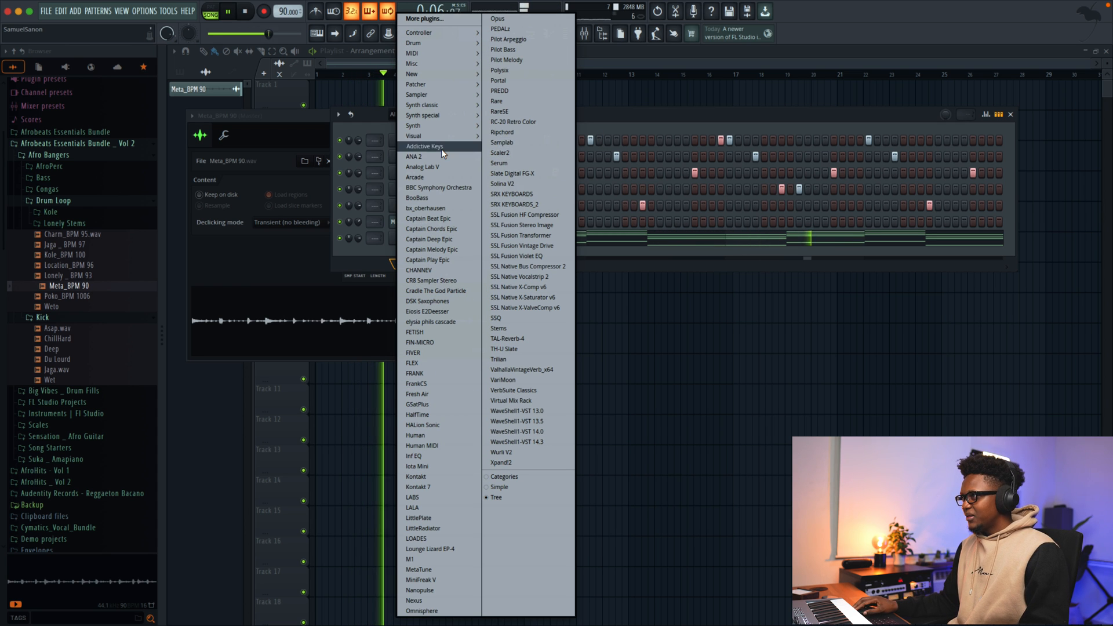
pyautogui.moveTo(439, 228)
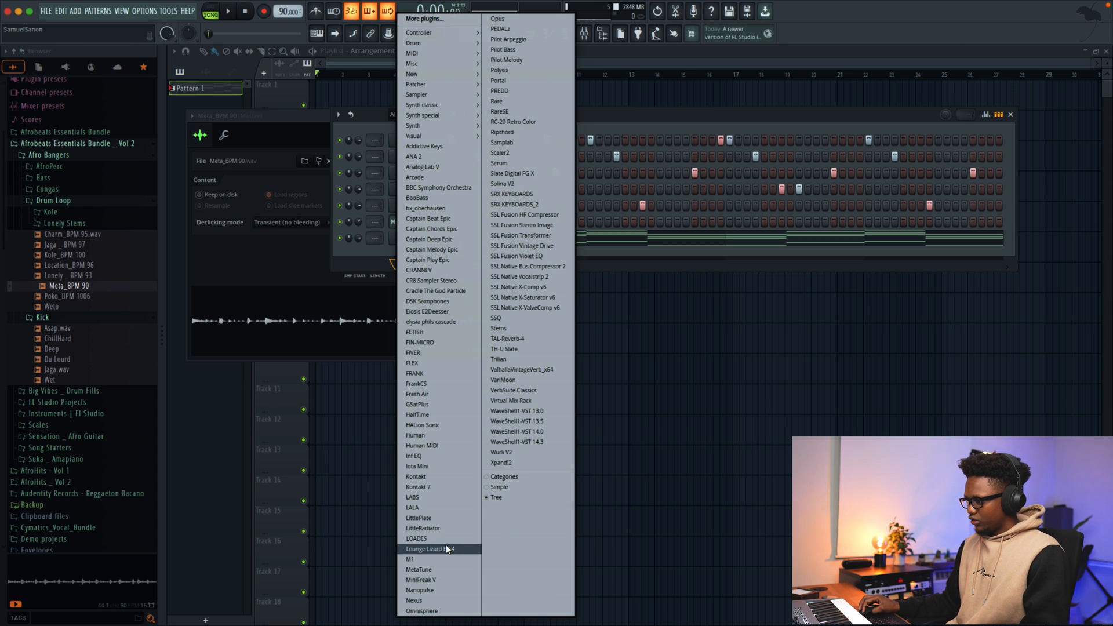
pyautogui.click(428, 549)
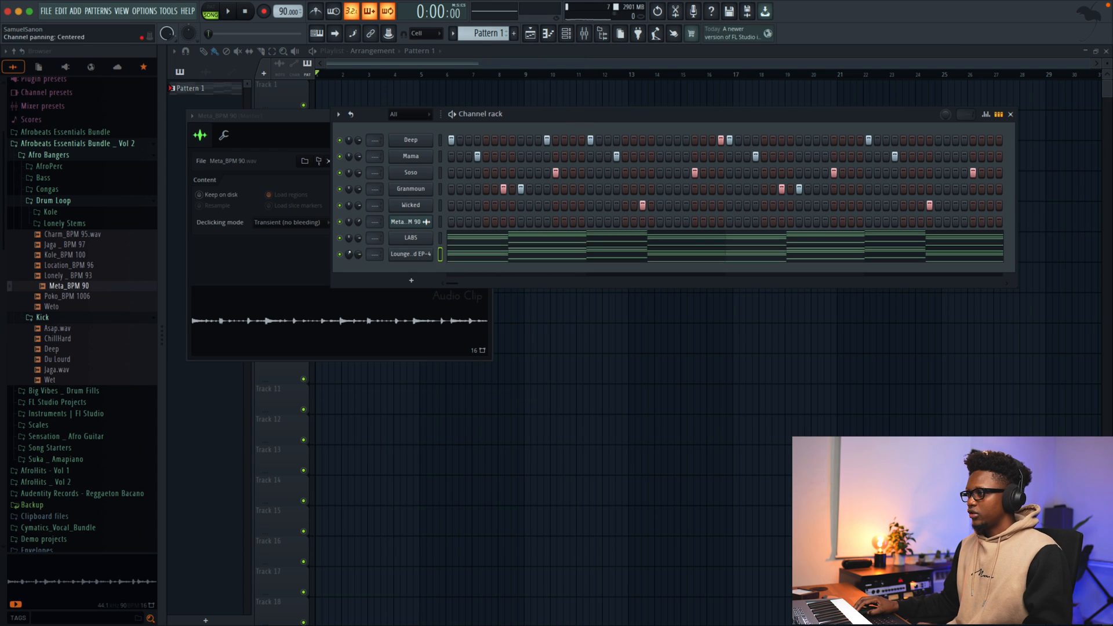
pyautogui.click(228, 12)
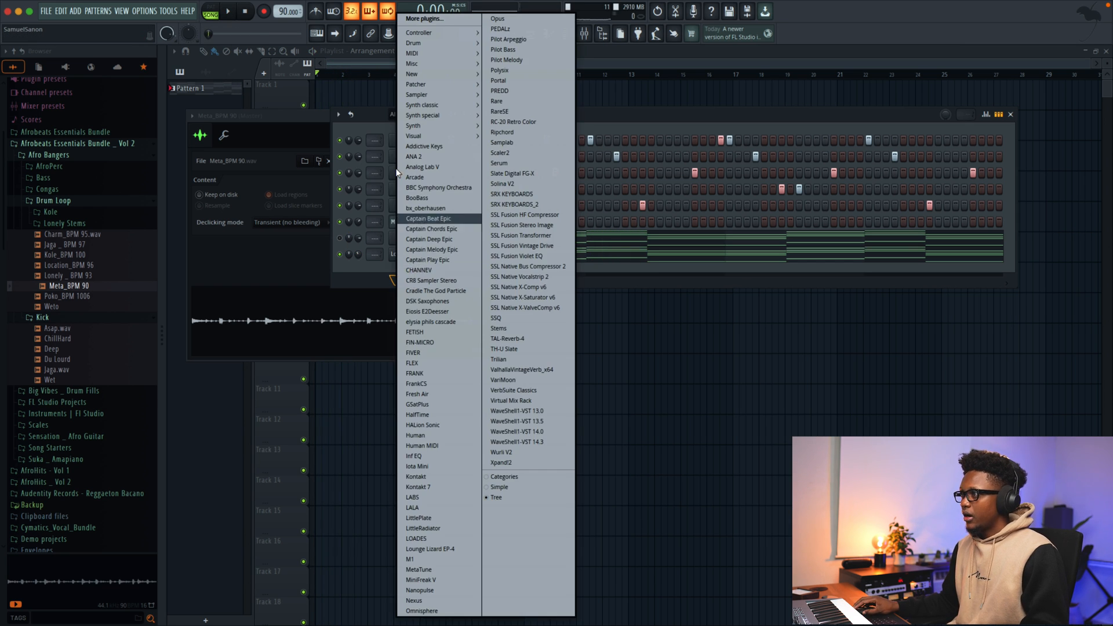
pyautogui.moveTo(425, 177)
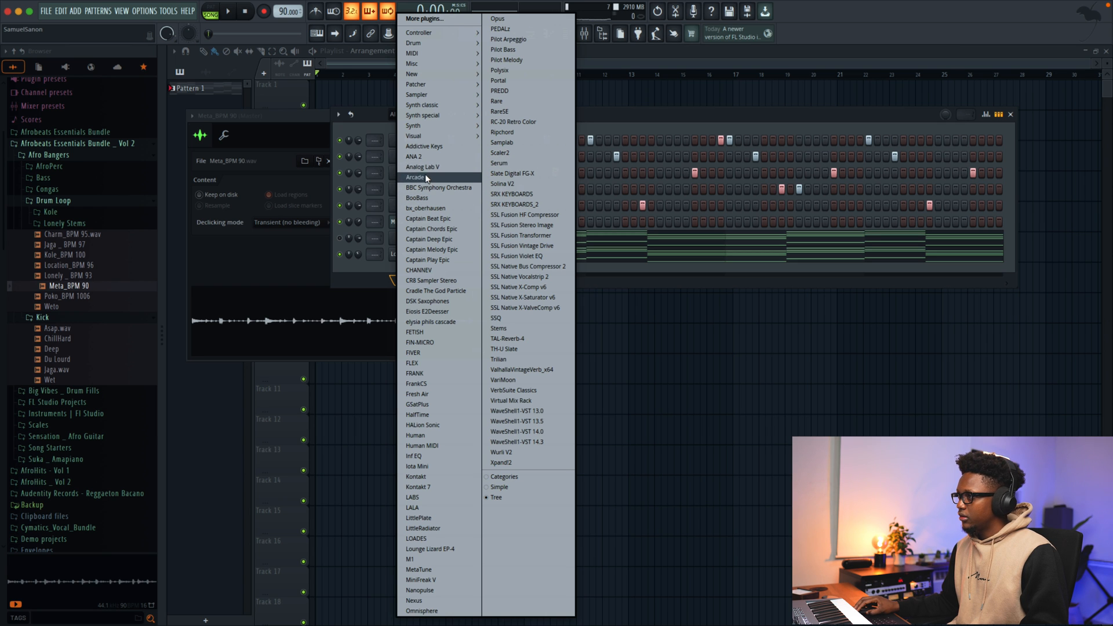
pyautogui.click(423, 167)
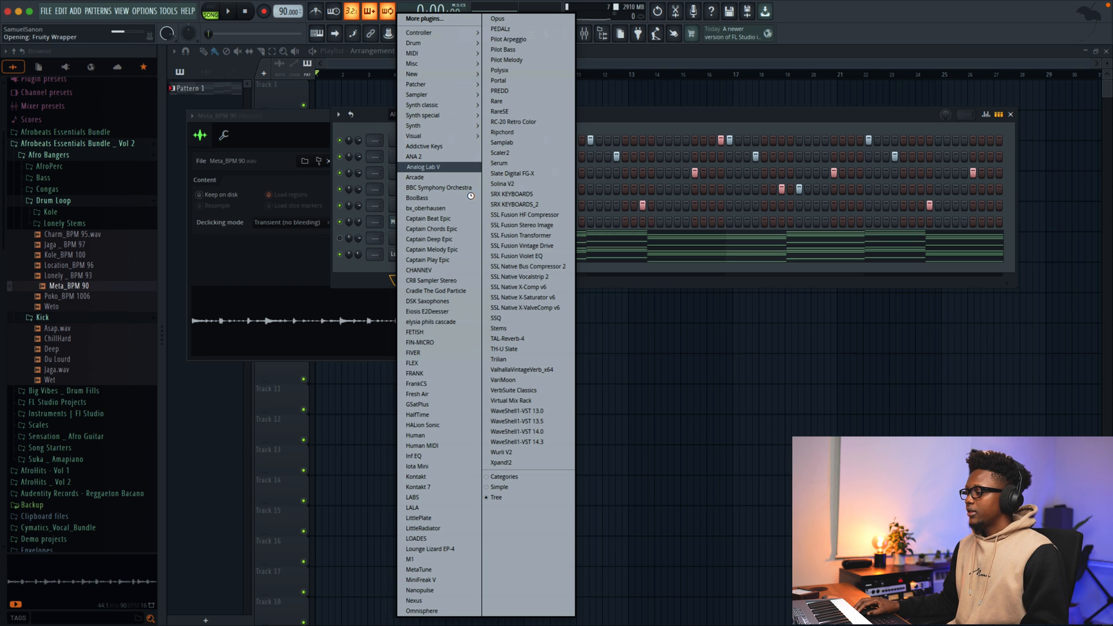
# Set Analog Lab V to the Pad Sweet preset and rename the EP-4 channel E Piano.
pyautogui.click(424, 167)
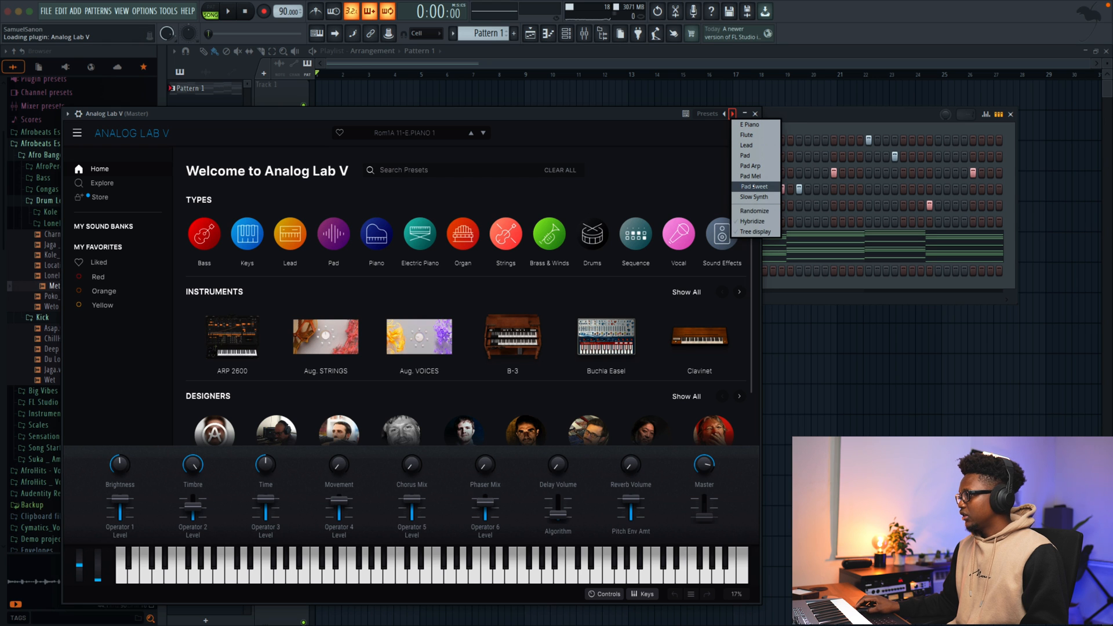
pyautogui.click(752, 186)
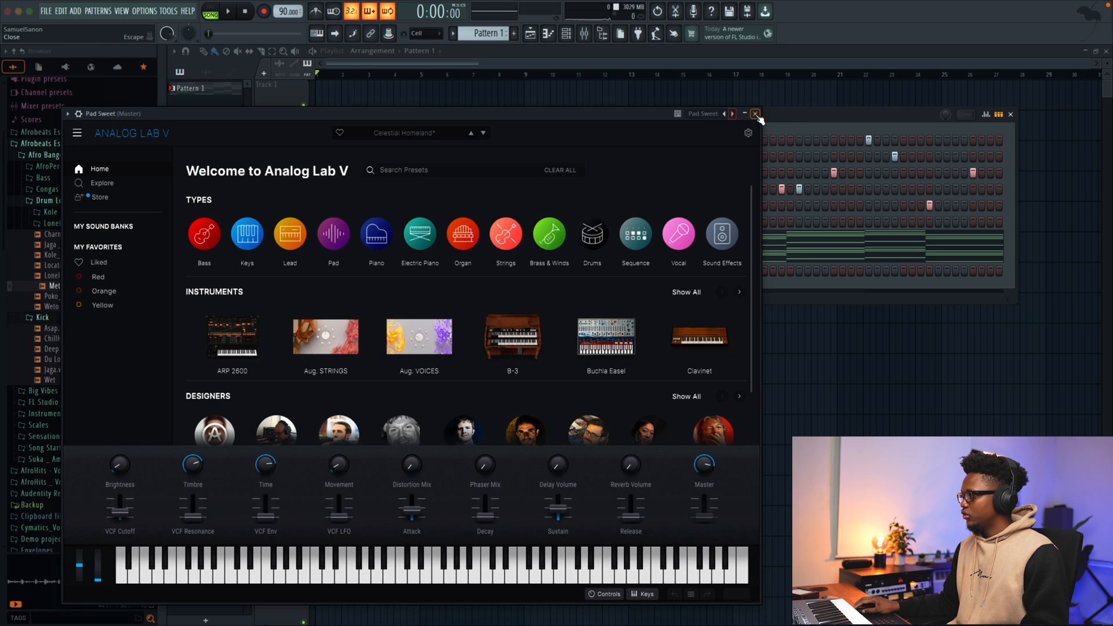
pyautogui.click(755, 113)
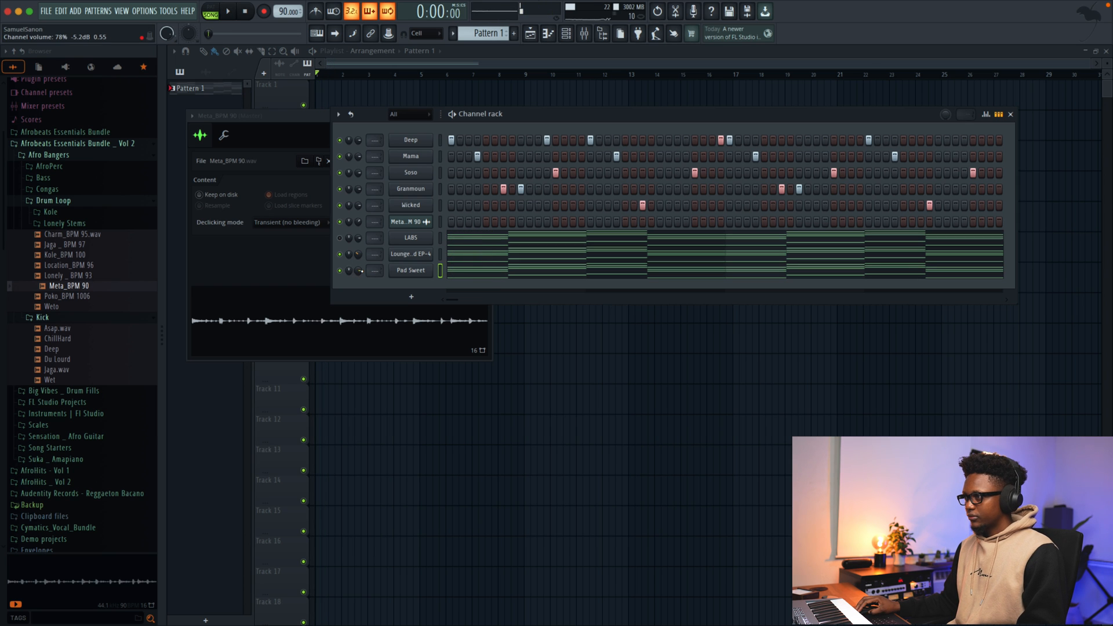
pyautogui.click(227, 12)
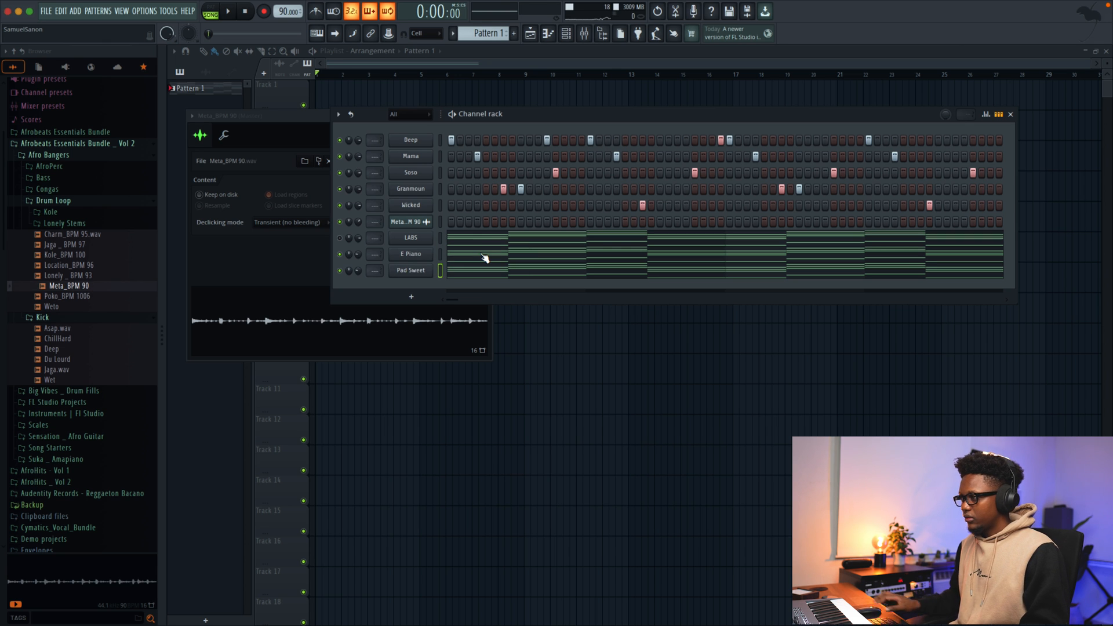
# Bring up the Channel Rack's Insert plugin list for another channel.
pyautogui.click(226, 11)
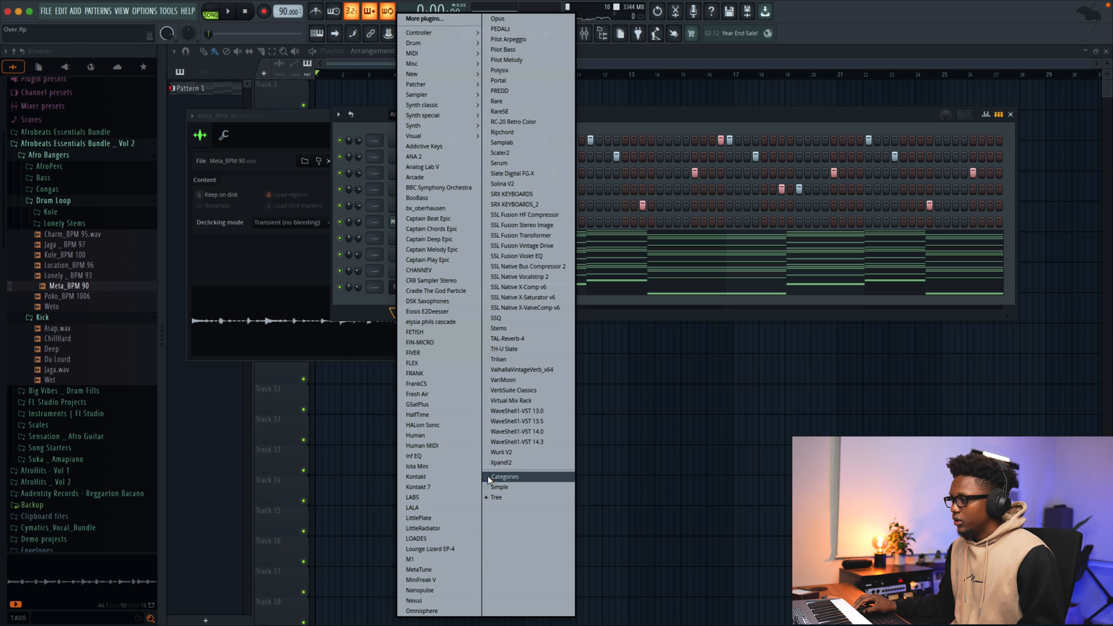
# Insert Kontakt 7 as a new channel loaded with the LP Guitar preset.
pyautogui.click(418, 487)
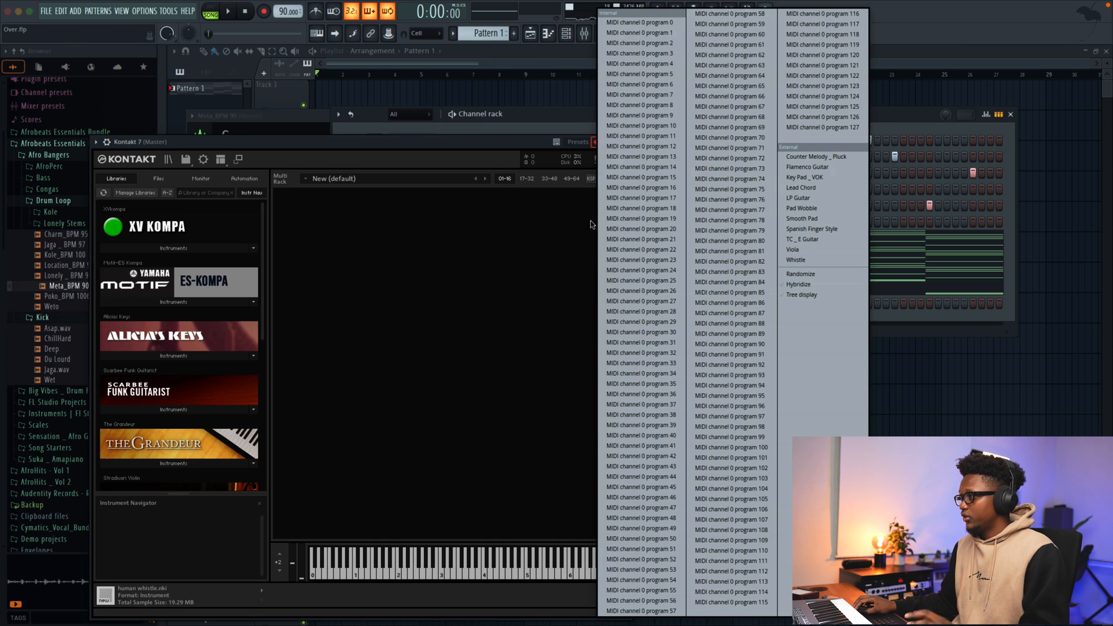
pyautogui.click(800, 198)
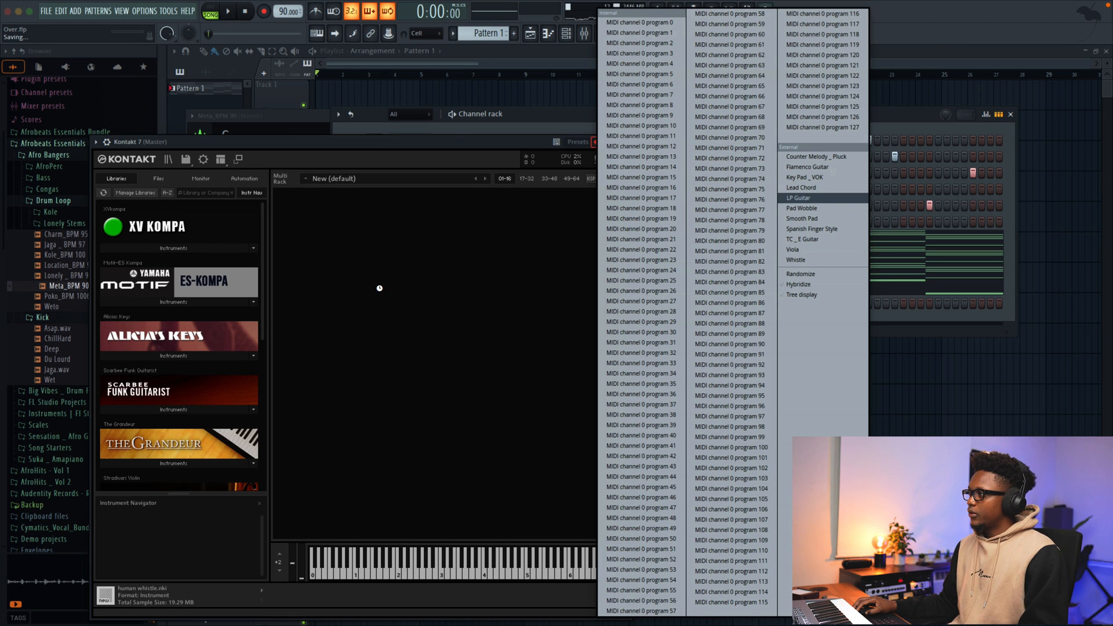
pyautogui.click(798, 198)
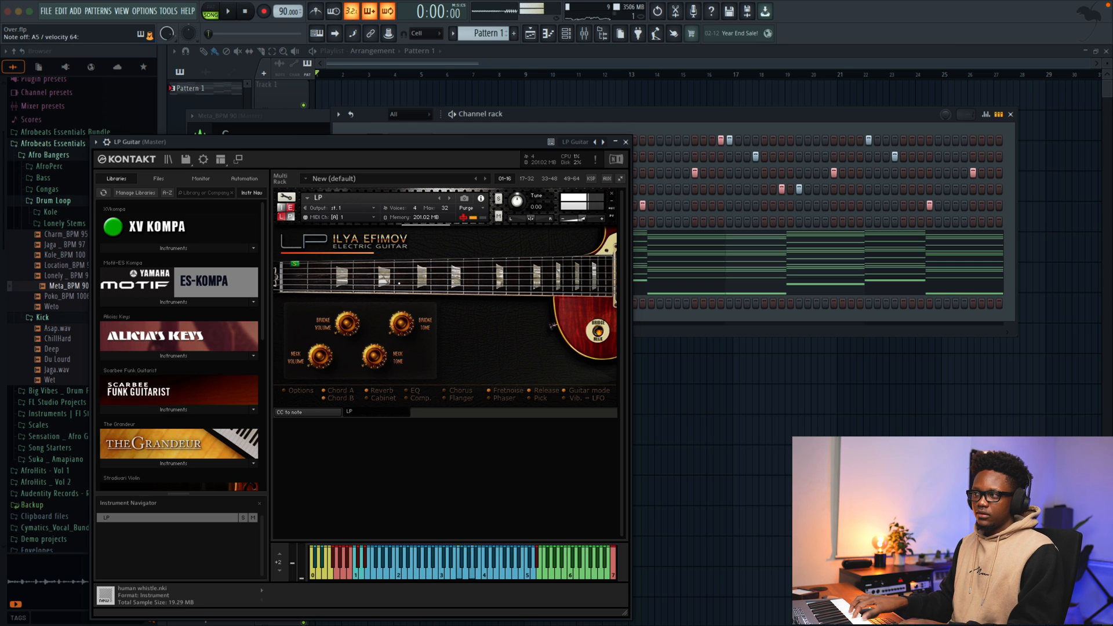
pyautogui.moveTo(114, 178)
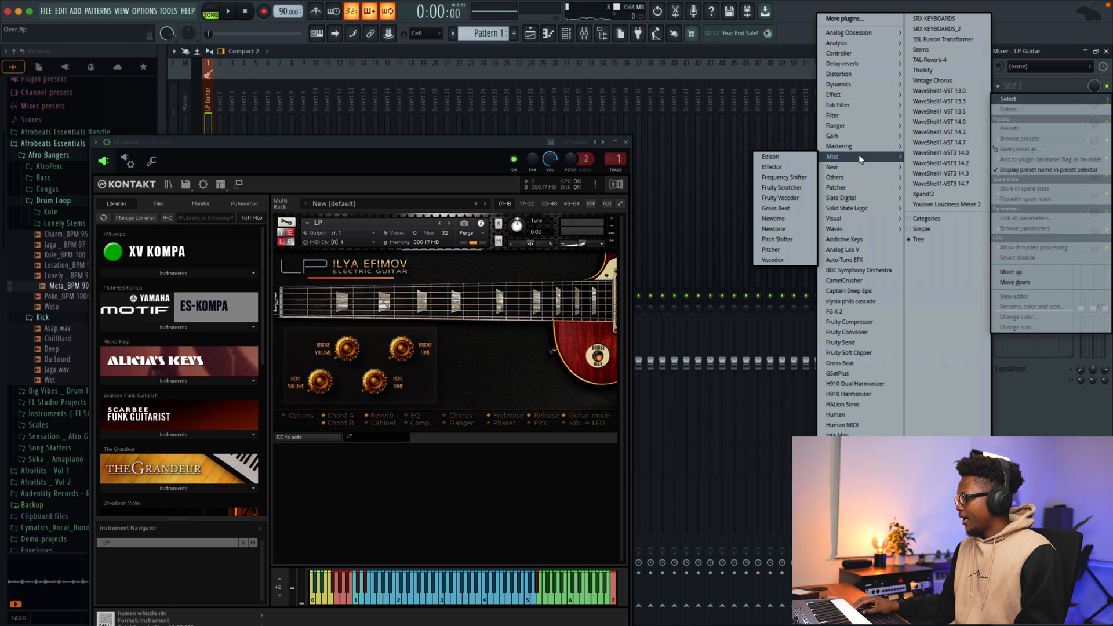
pyautogui.moveTo(841, 126)
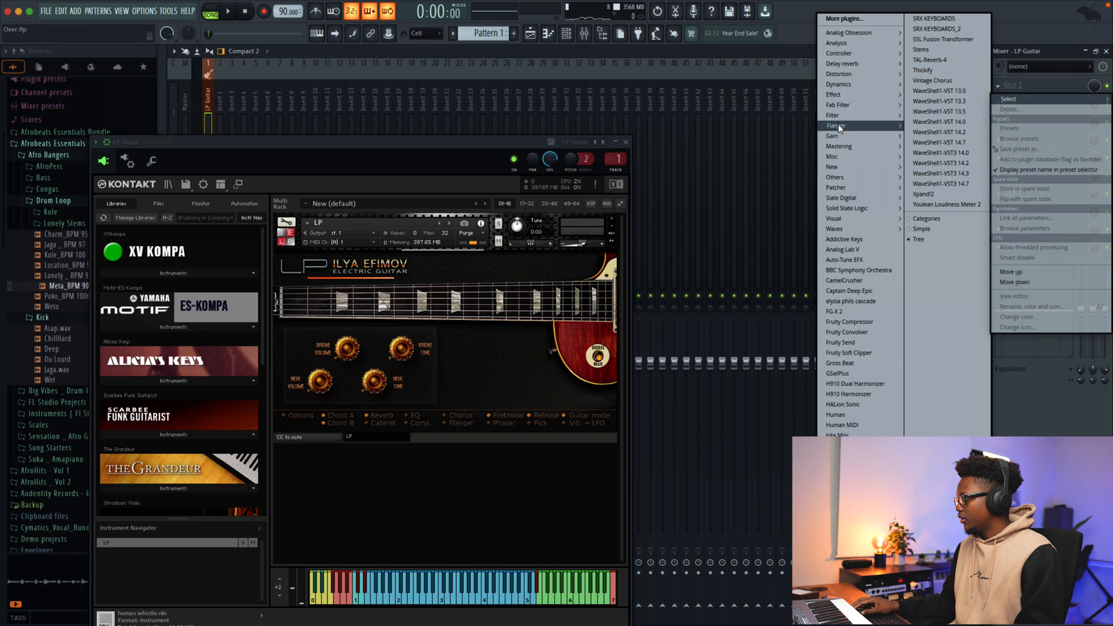
# Add Fruity Reverb 2 to slot 2 of the LP Guitar mixer insert.
pyautogui.click(932, 80)
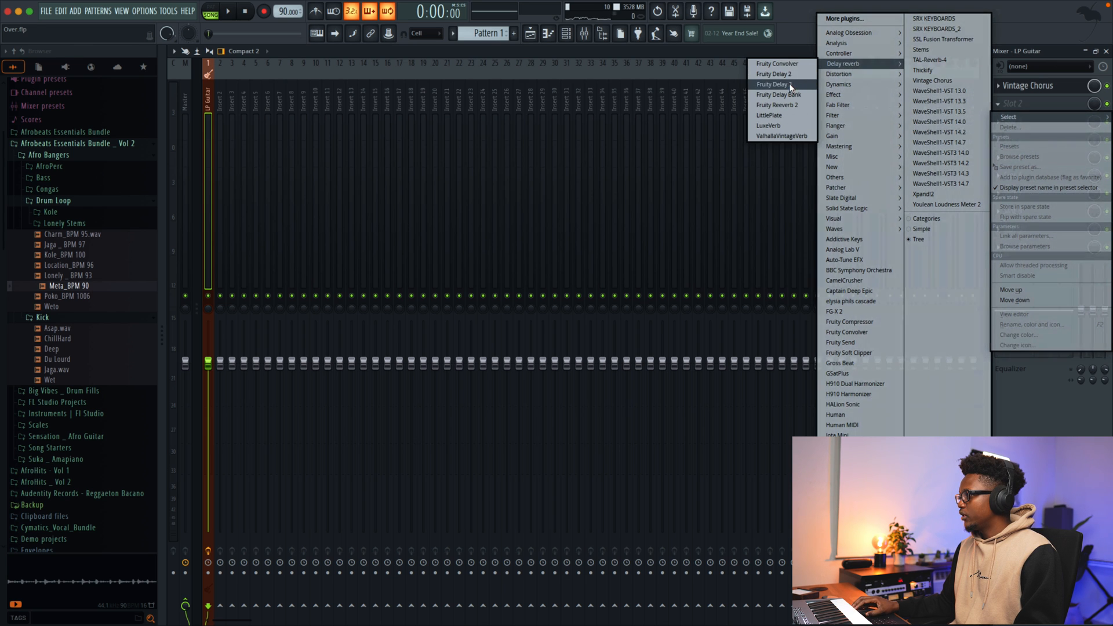
pyautogui.click(779, 105)
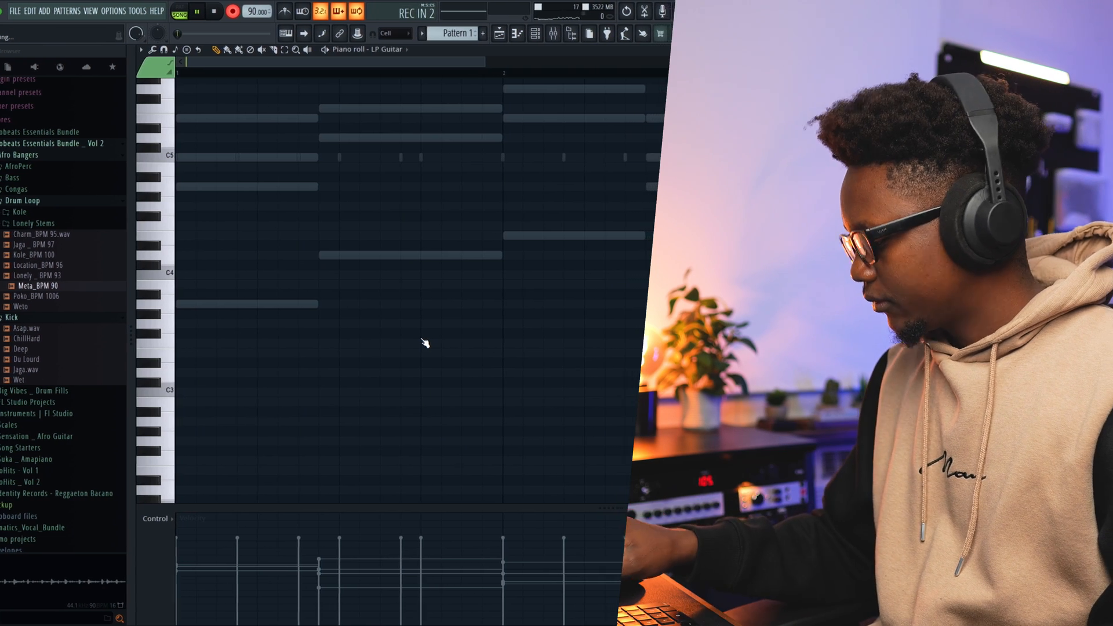
# Draw a high riff of short notes above the chords in the LP Guitar piano roll.
pyautogui.click(171, 12)
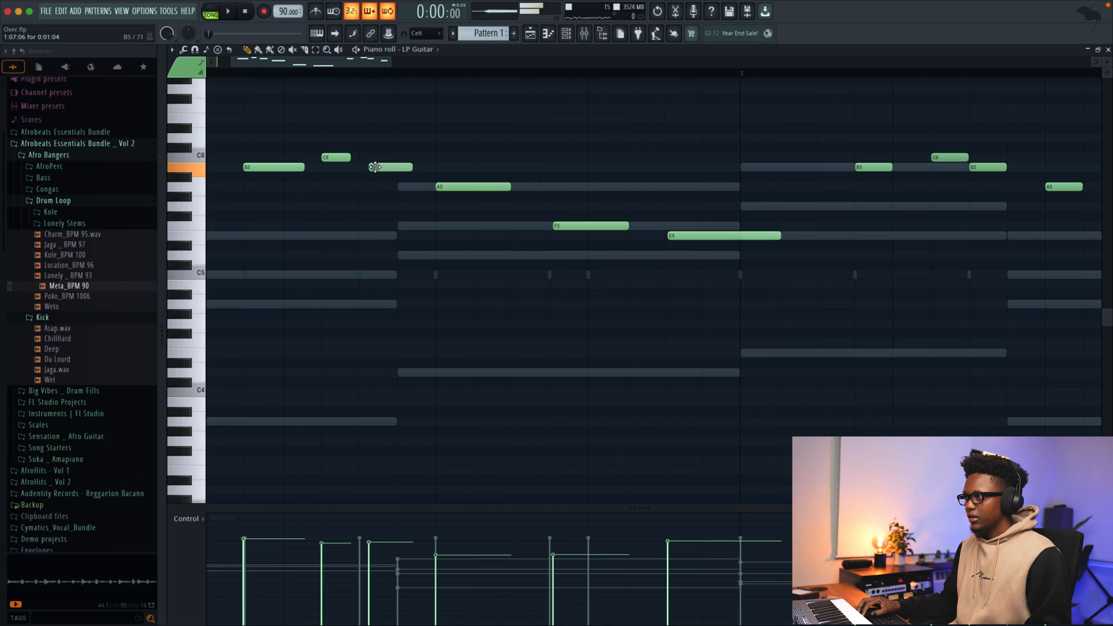
pyautogui.click(227, 10)
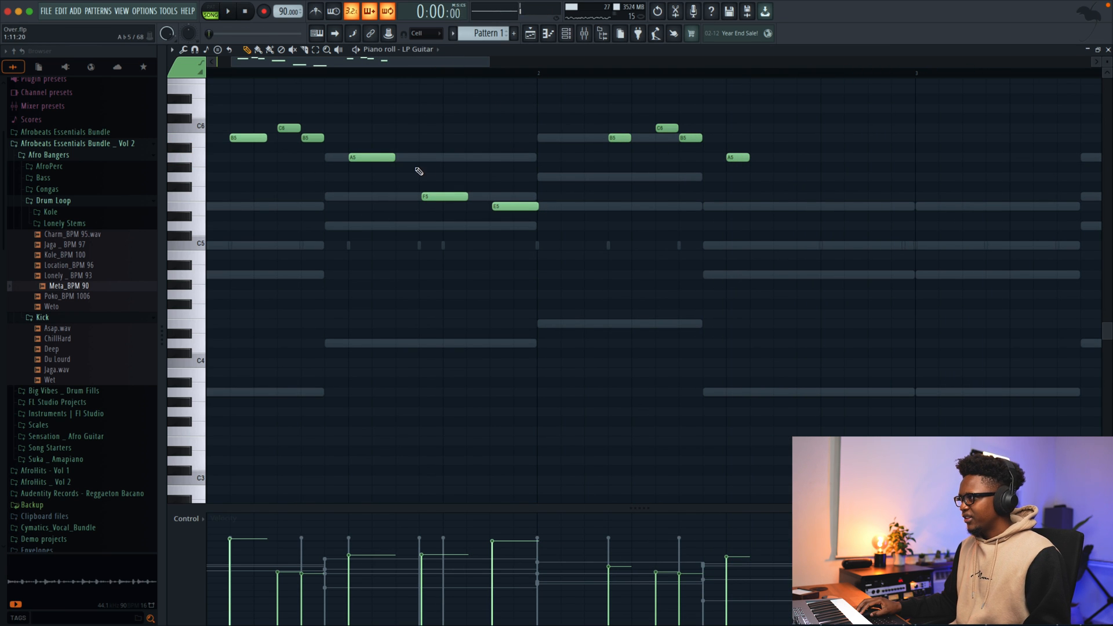
pyautogui.click(228, 11)
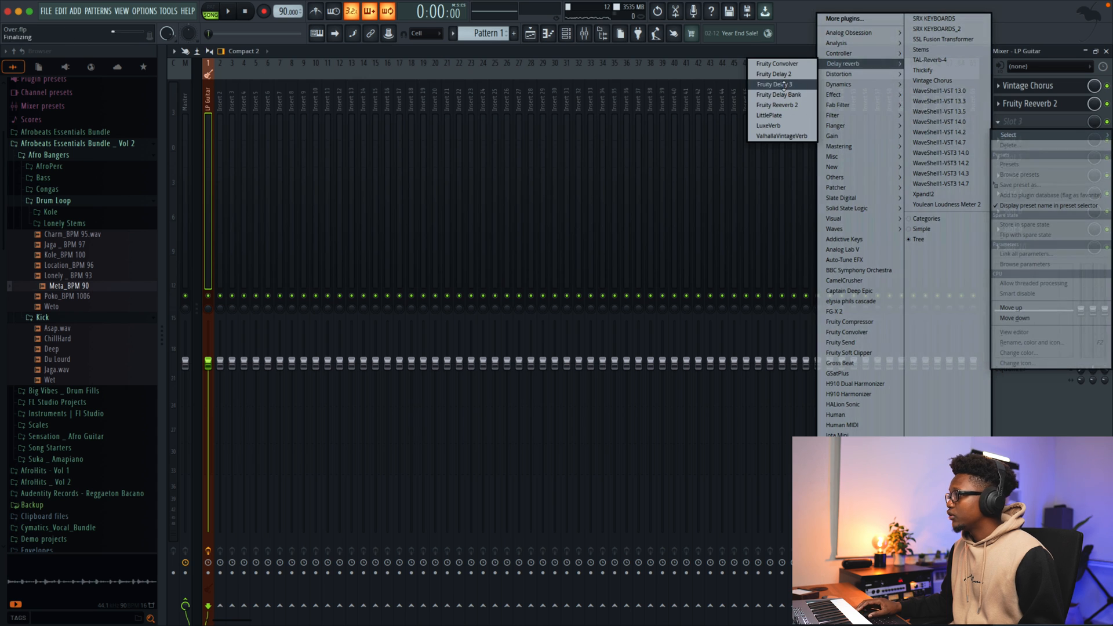
# Add Fruity Delay 3 to guitar insert slot 3 with feedback around 47%.
pyautogui.click(778, 84)
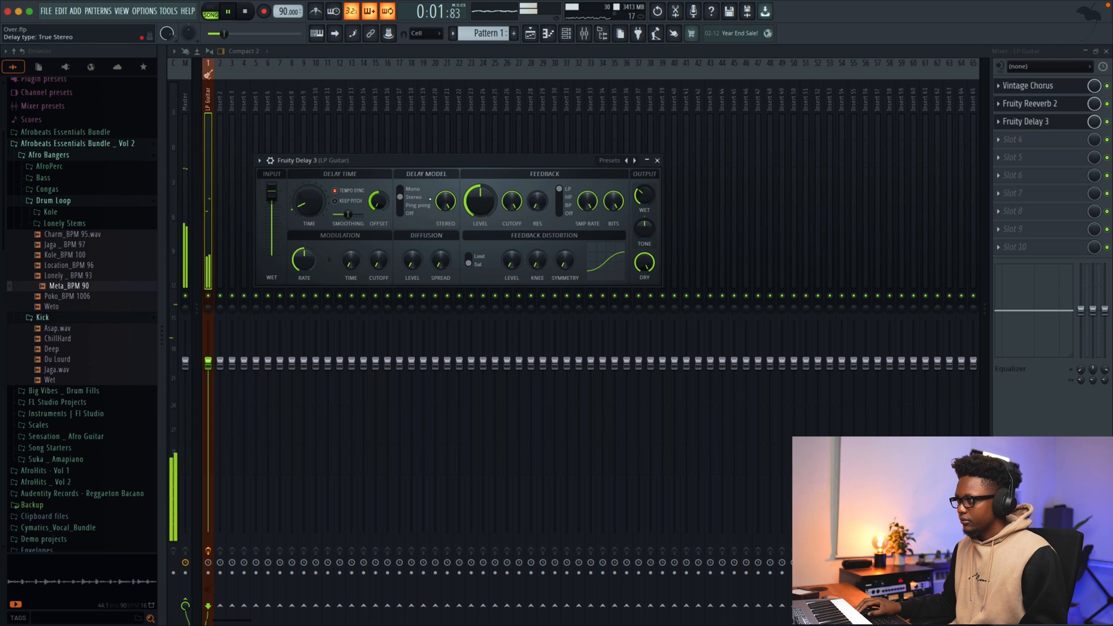
pyautogui.moveTo(480, 201); pyautogui.dragTo(480, 192)
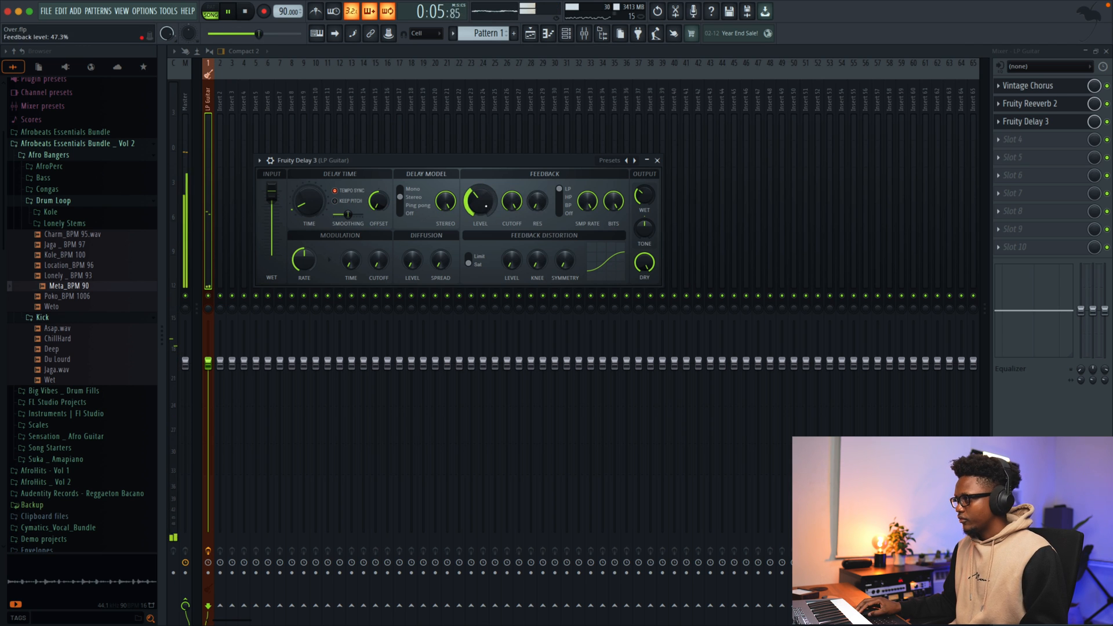
pyautogui.click(531, 34)
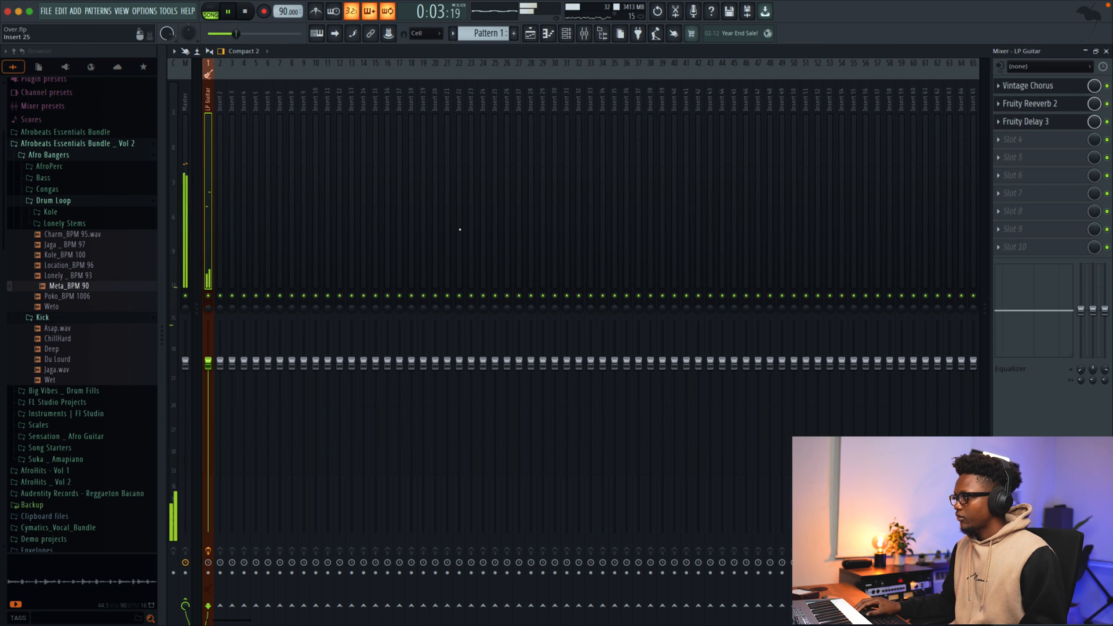
# Check the recorded audio clip on Playlist Track 4, then show empty mixer Insert 6.
pyautogui.click(566, 34)
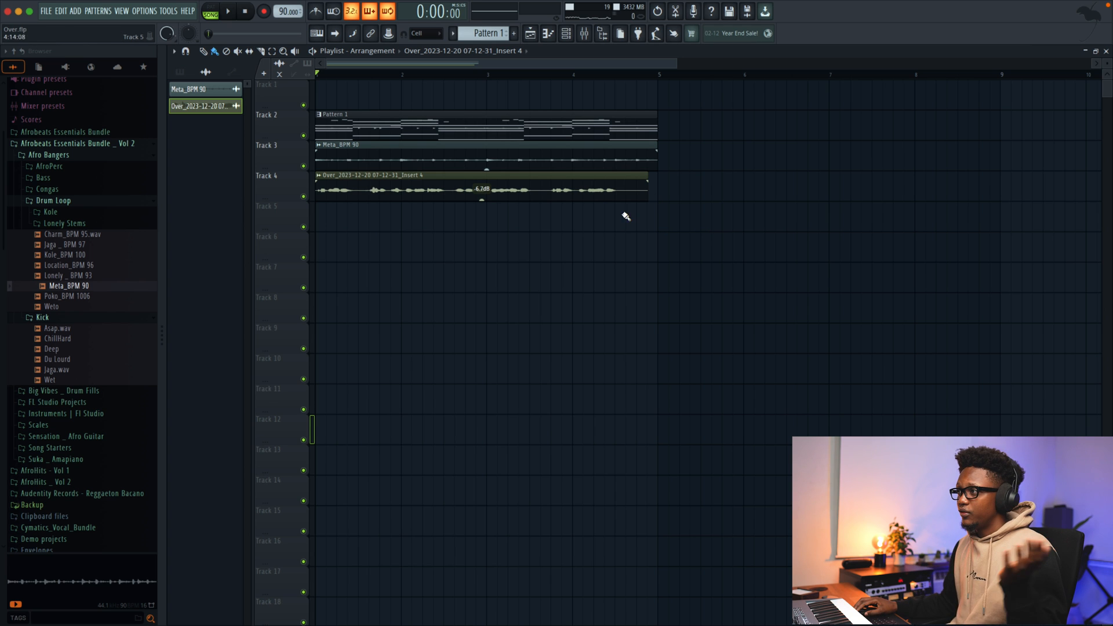
pyautogui.click(228, 11)
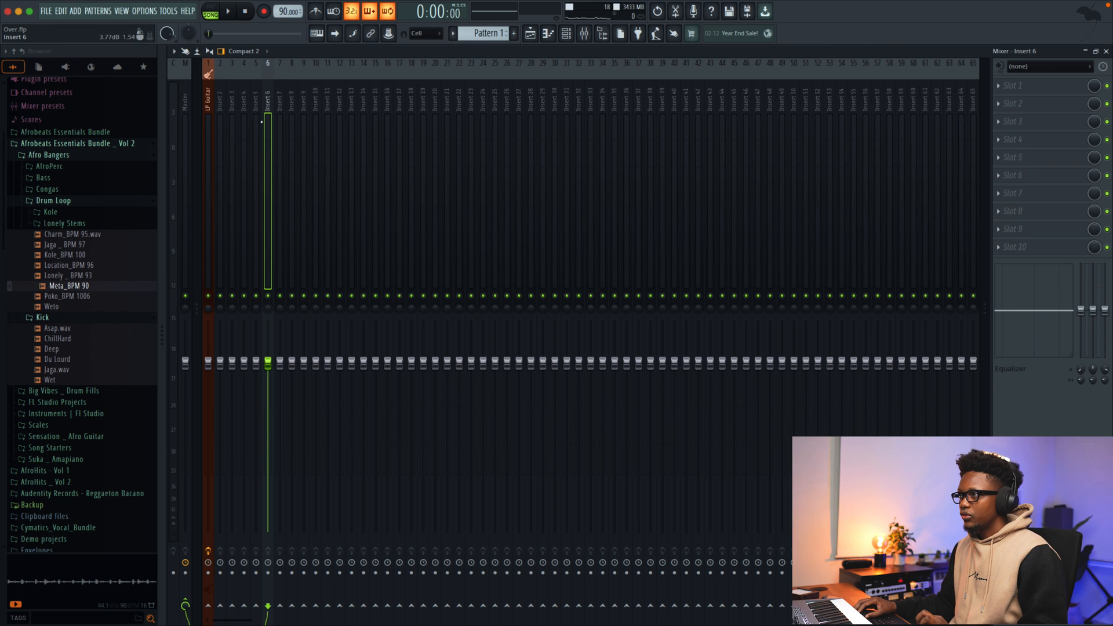
# Place two Laba drum-fill clips from Big Vibes _ Drum Fills on Track 5 near bar 4.
pyautogui.click(243, 99)
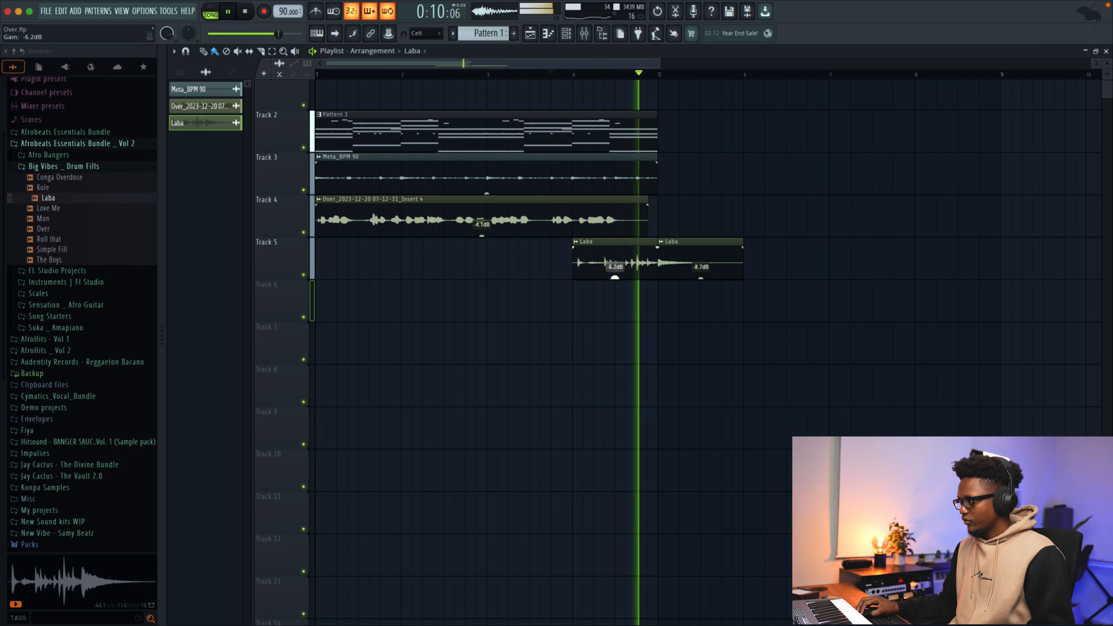
# Add an SRX Keyboards channel with the 70s Ballad preset and stop playback.
pyautogui.click(512, 194)
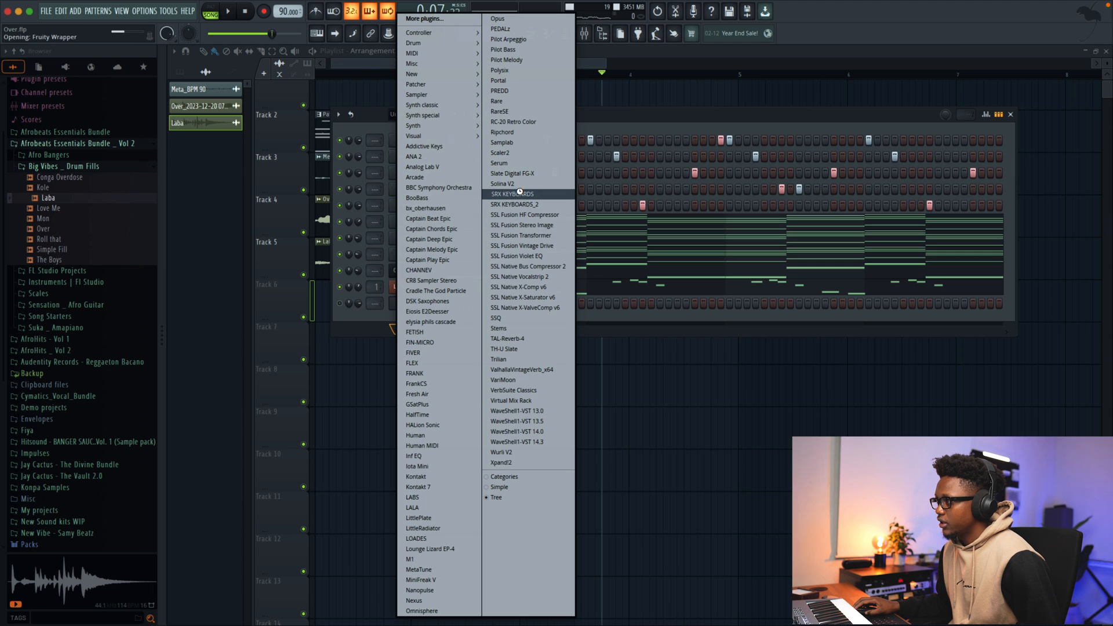
pyautogui.click(512, 194)
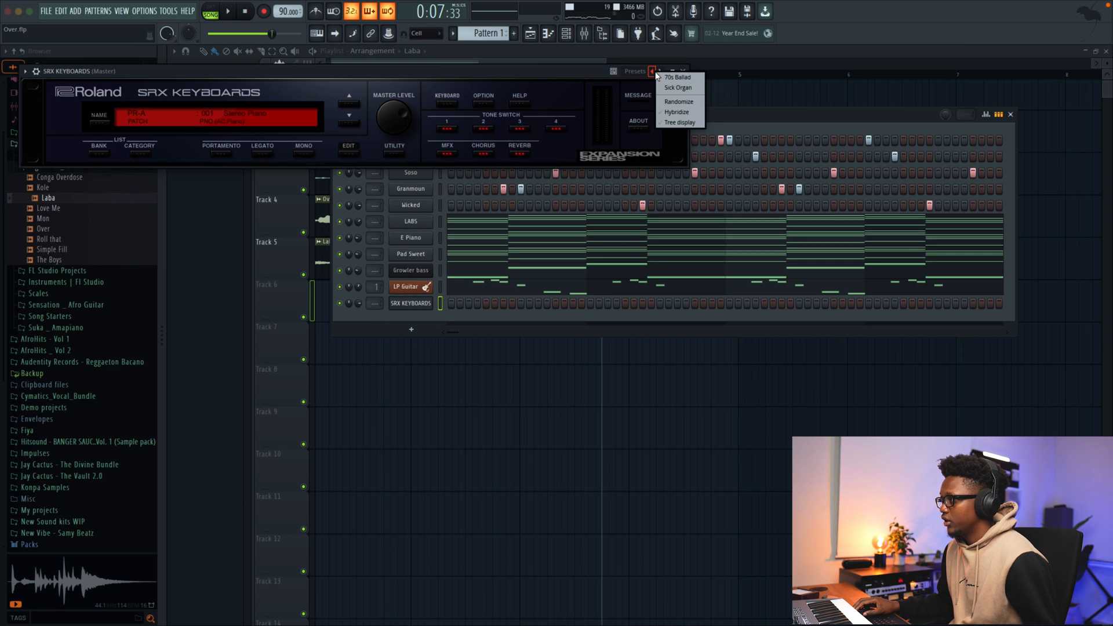
pyautogui.click(676, 76)
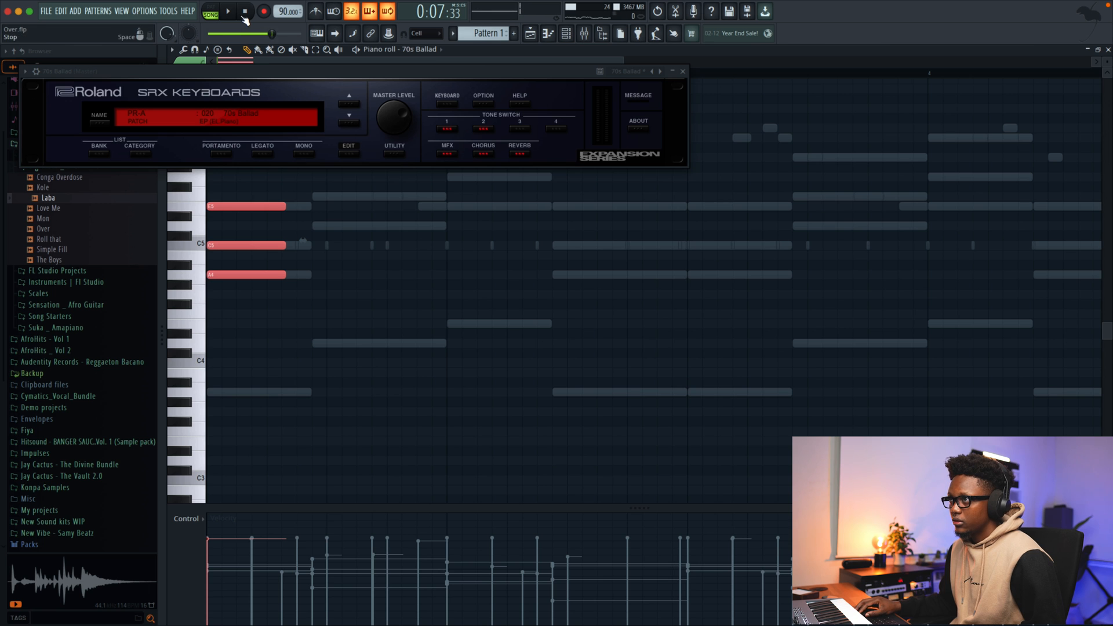
pyautogui.click(229, 11)
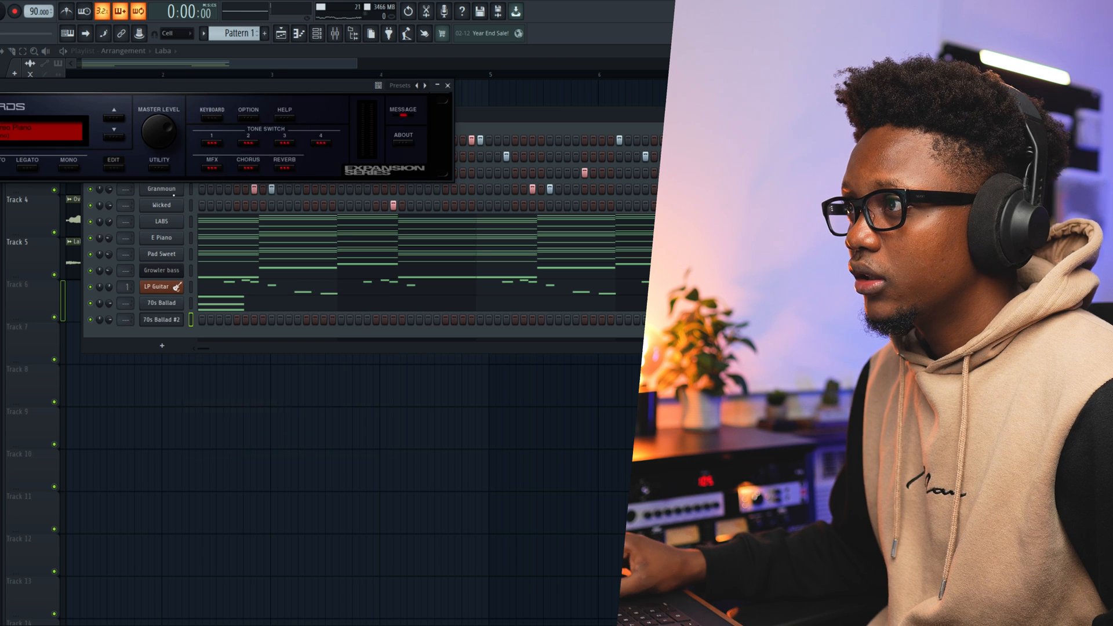
# Load the Sick Organ preset on a second SRX Keyboards channel.
pyautogui.click(425, 85)
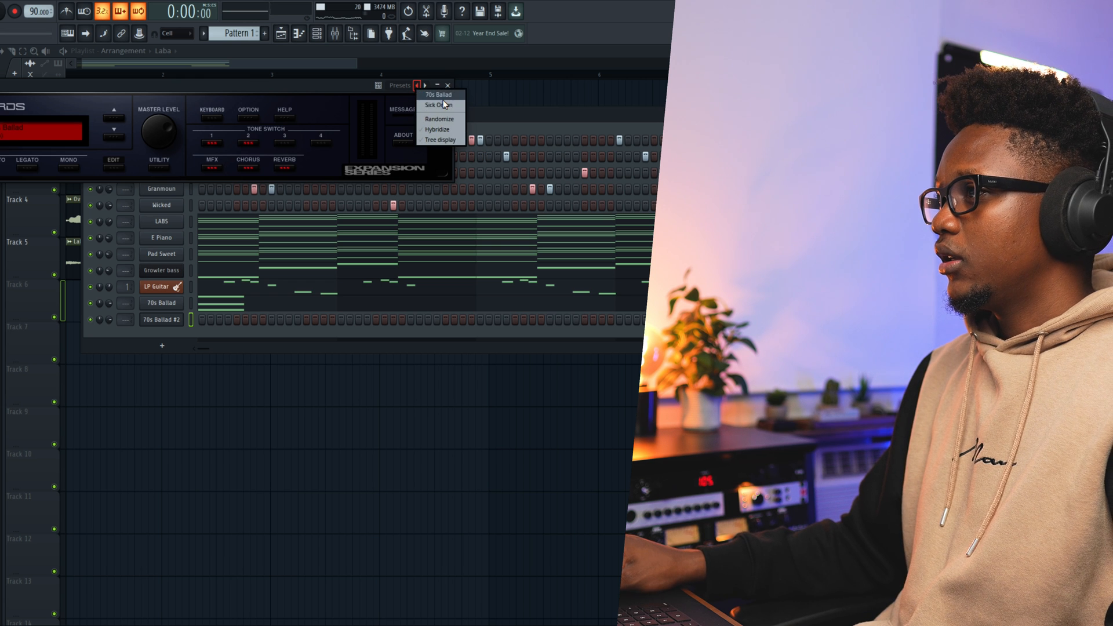
pyautogui.click(438, 105)
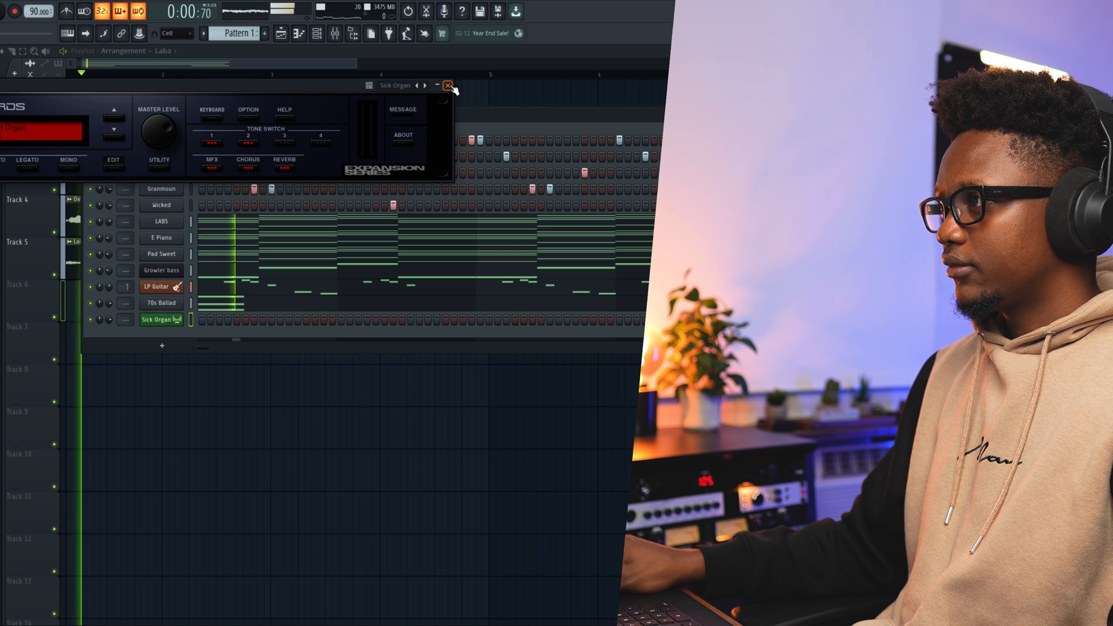
pyautogui.click(448, 85)
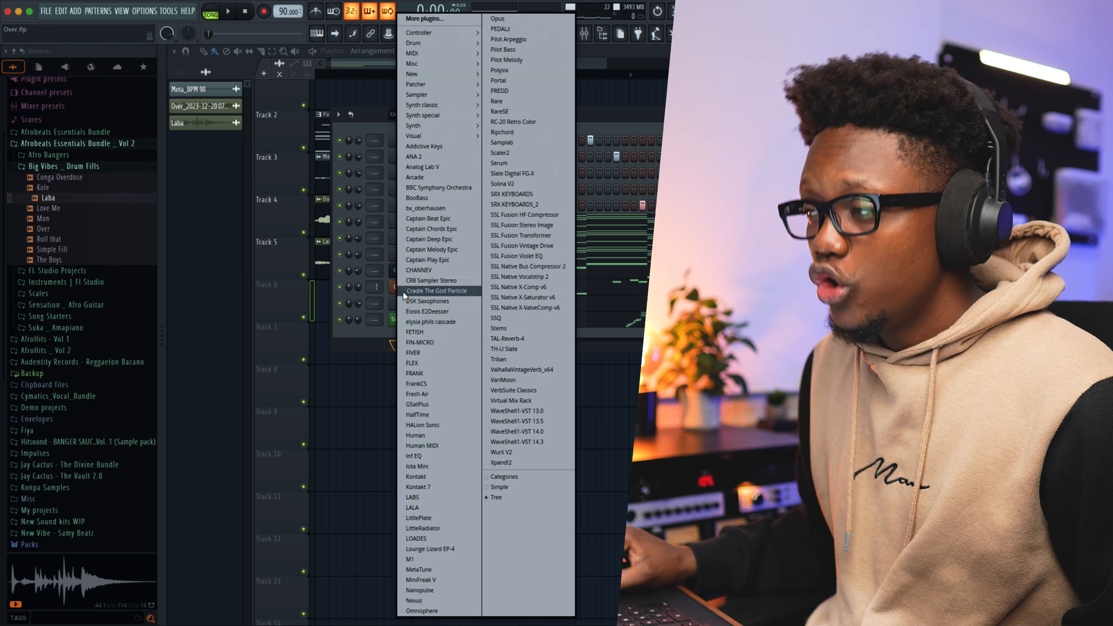
pyautogui.moveTo(418, 95)
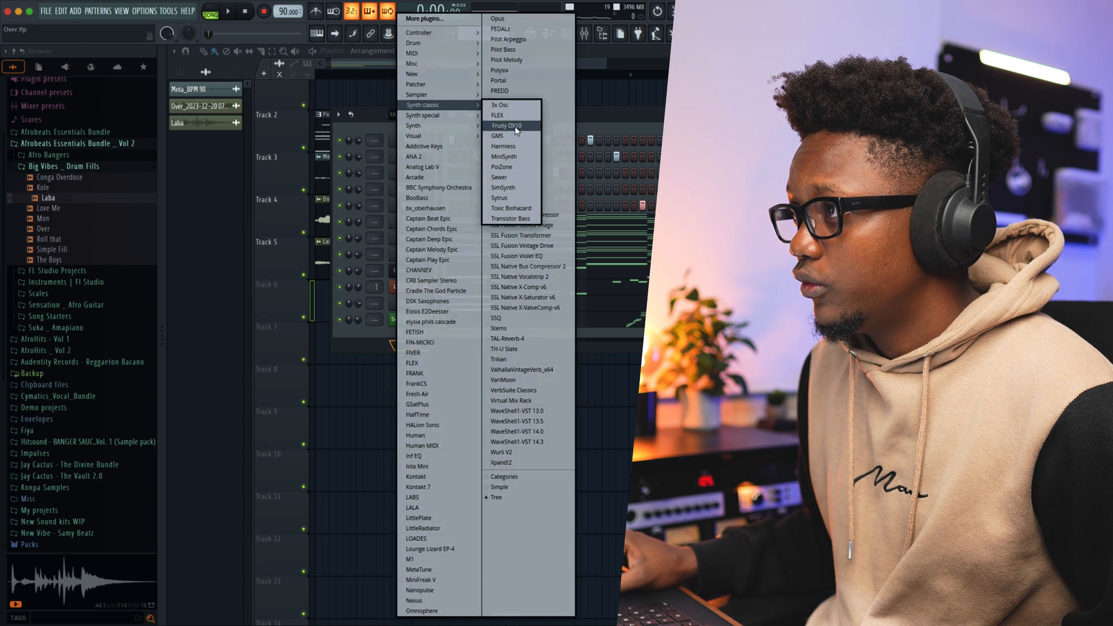
# Add a Fruity DX10 channel with the Samy Beatz _ Basic Log Vibe preset.
pyautogui.click(508, 126)
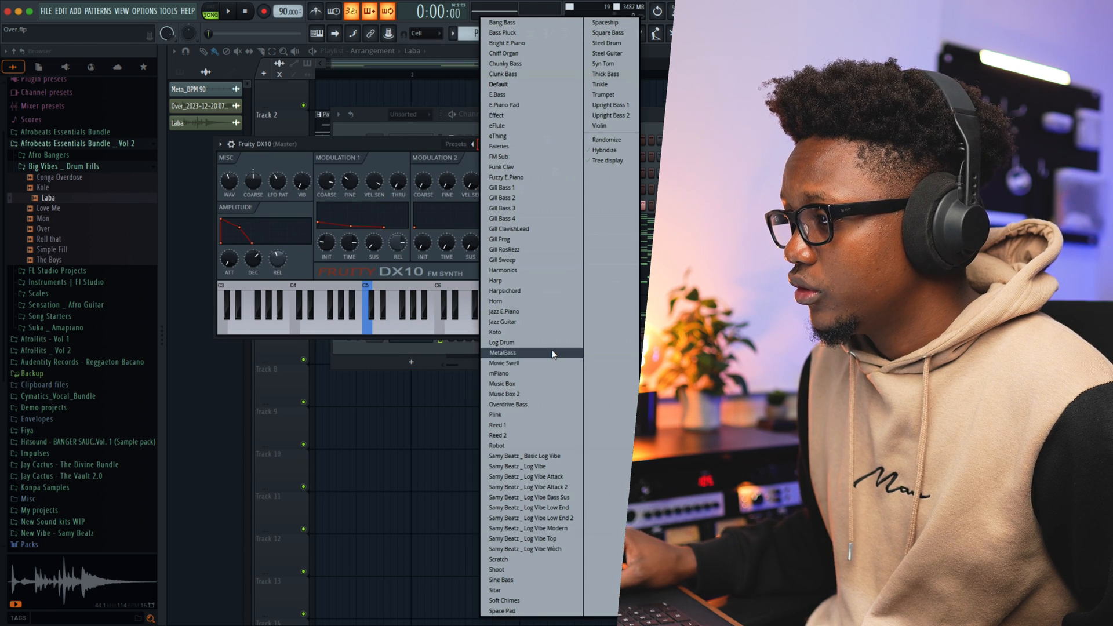
pyautogui.click(525, 455)
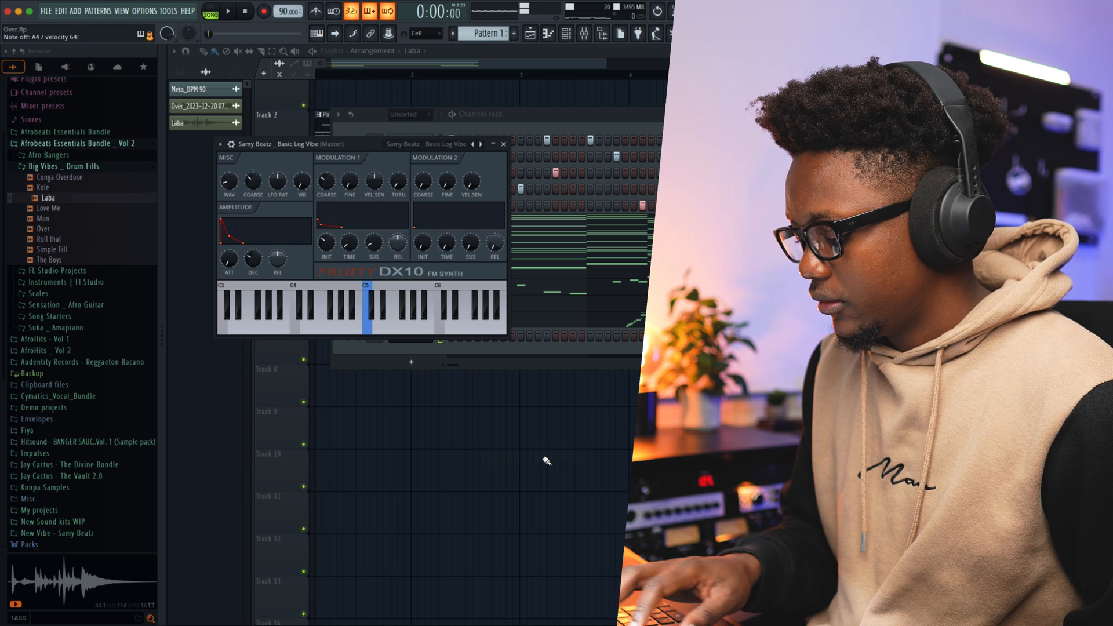
pyautogui.click(355, 312)
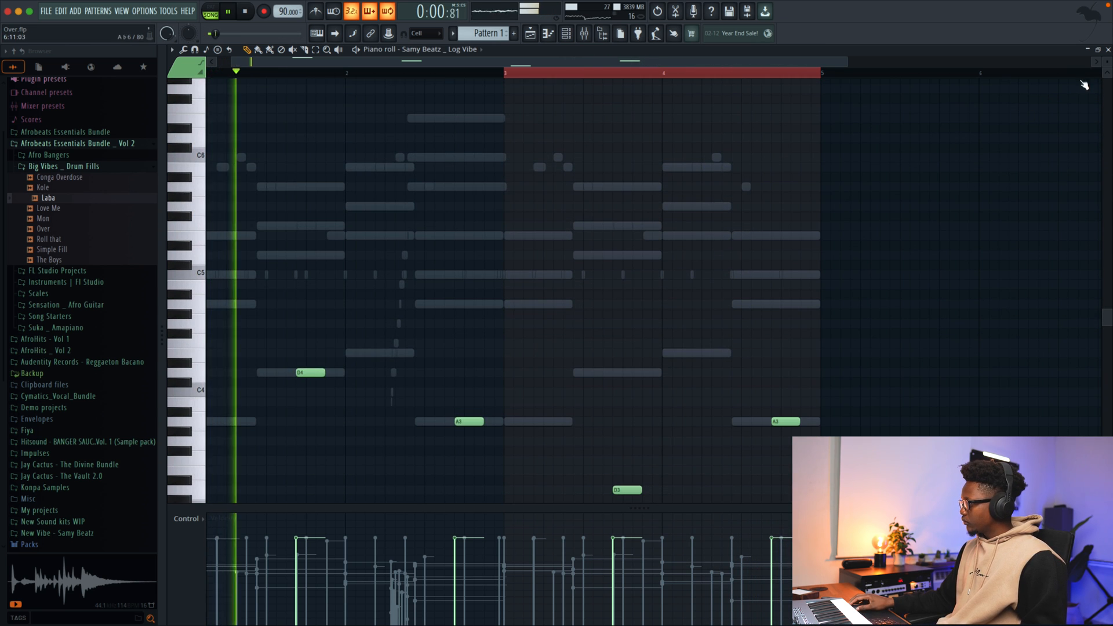
# Draw the sparse A3/E4/B3 and A2–C4 notes in the two Log Vibe piano rolls.
pyautogui.rightClick(410, 319)
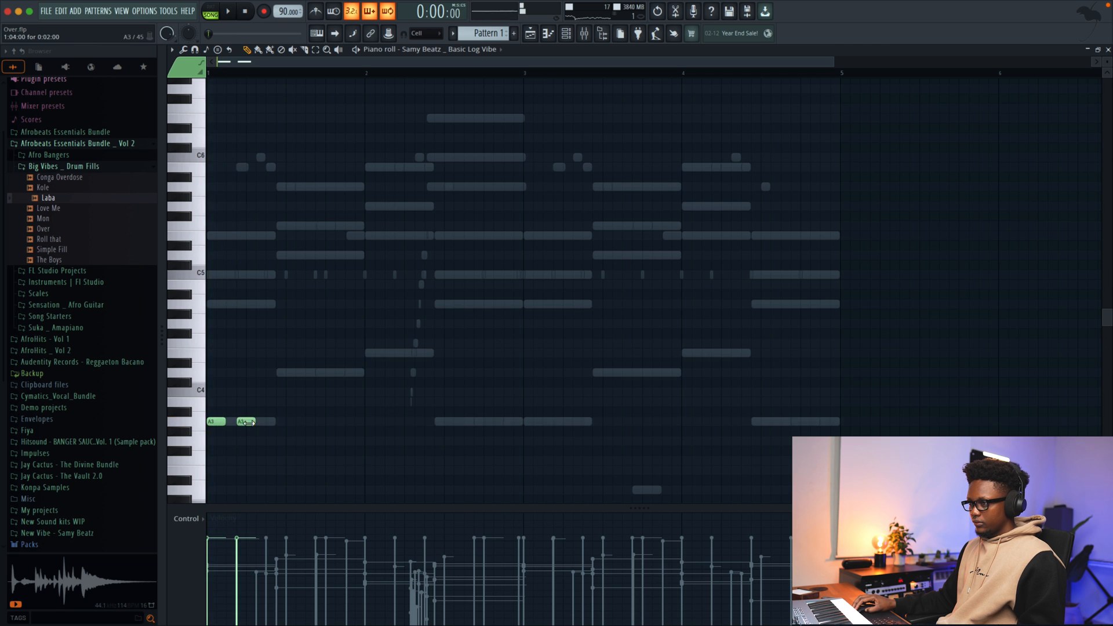
pyautogui.click(228, 12)
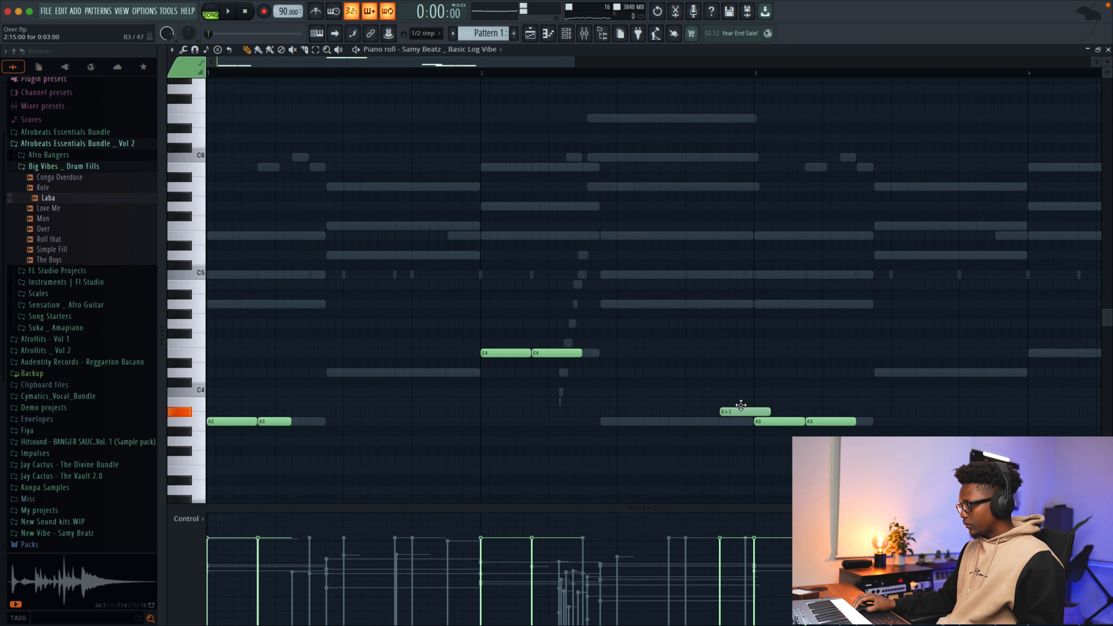
pyautogui.click(228, 11)
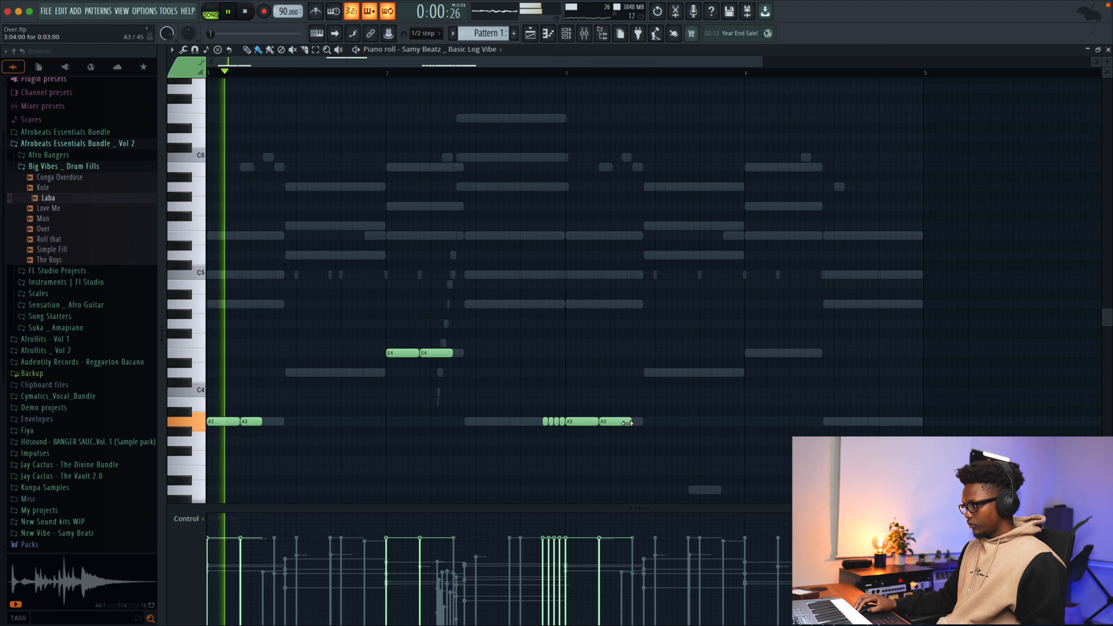
pyautogui.click(759, 353)
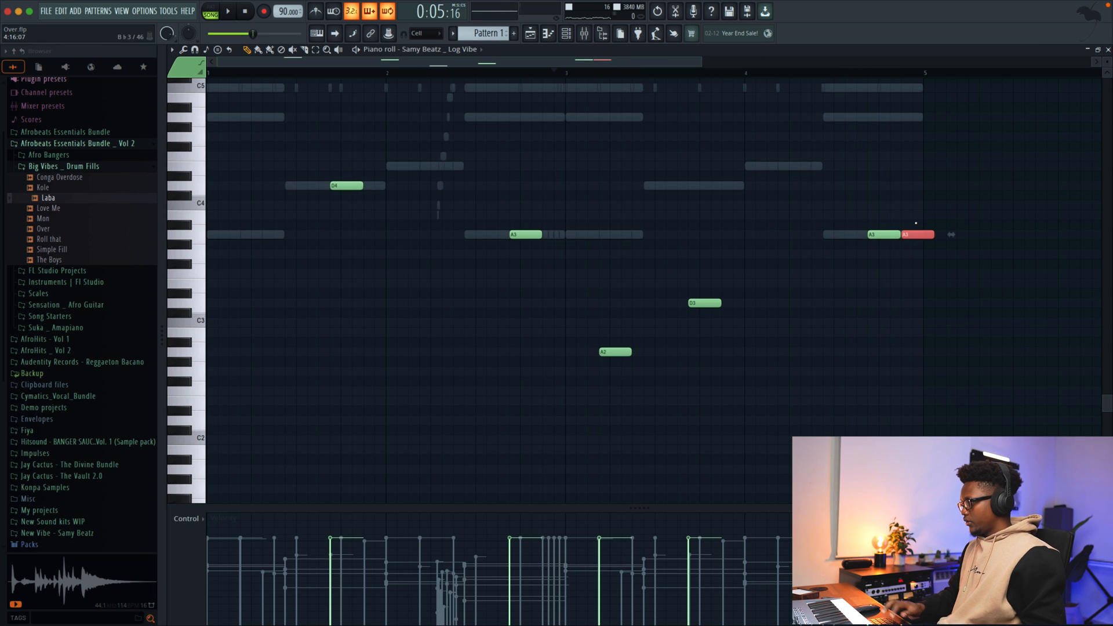
pyautogui.click(227, 12)
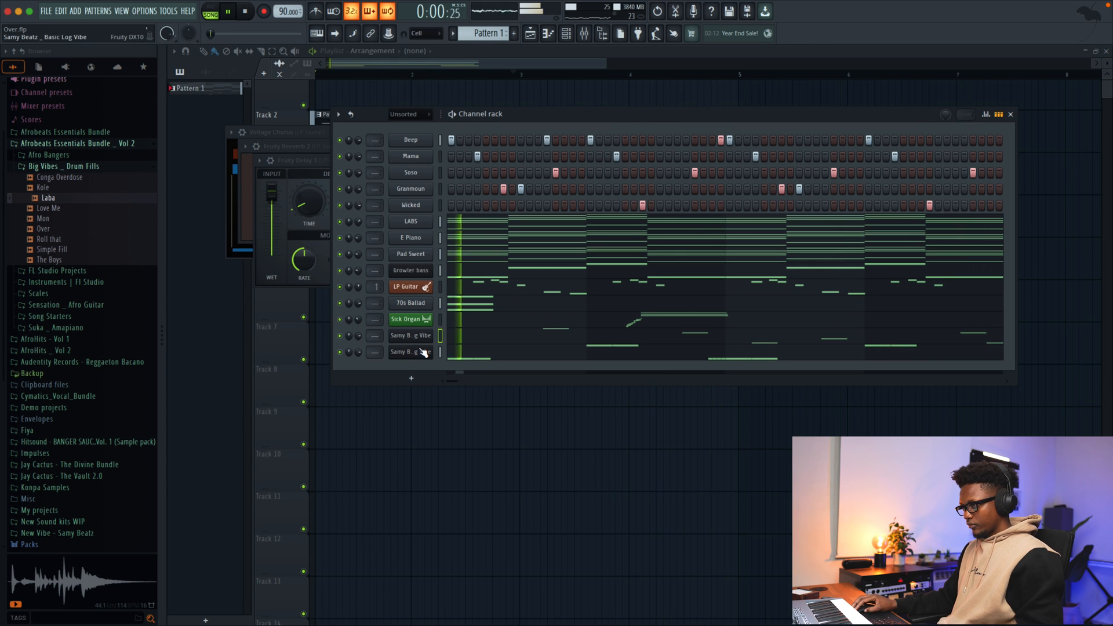
# Load Log Vibe Low End 2 on a DX10 channel and draw A2 and E3 bass notes.
pyautogui.rightClick(411, 352)
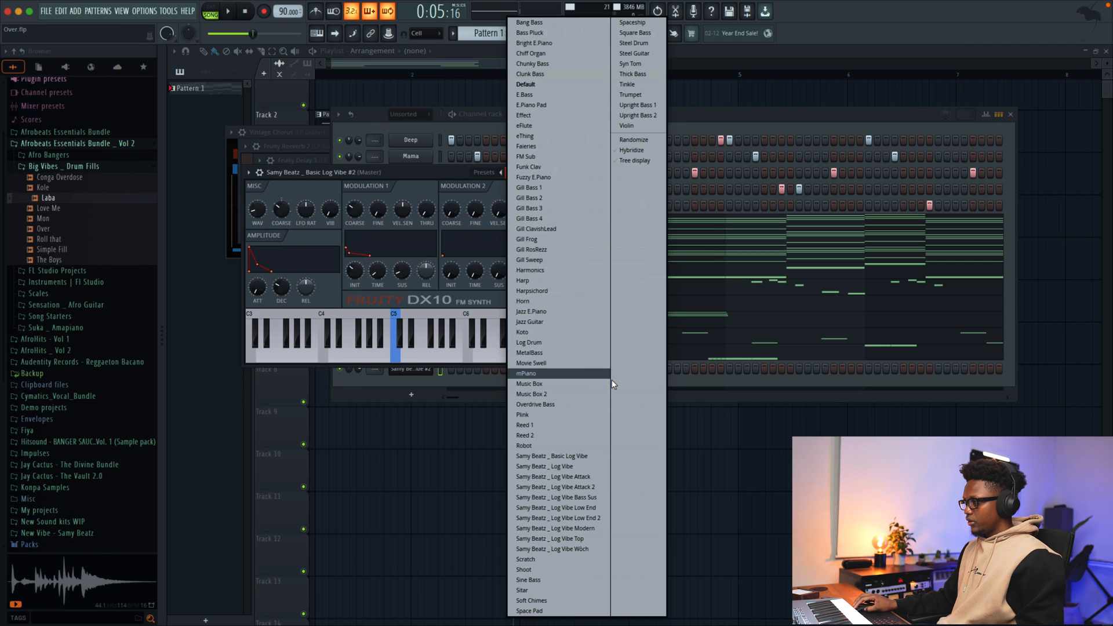
pyautogui.click(558, 517)
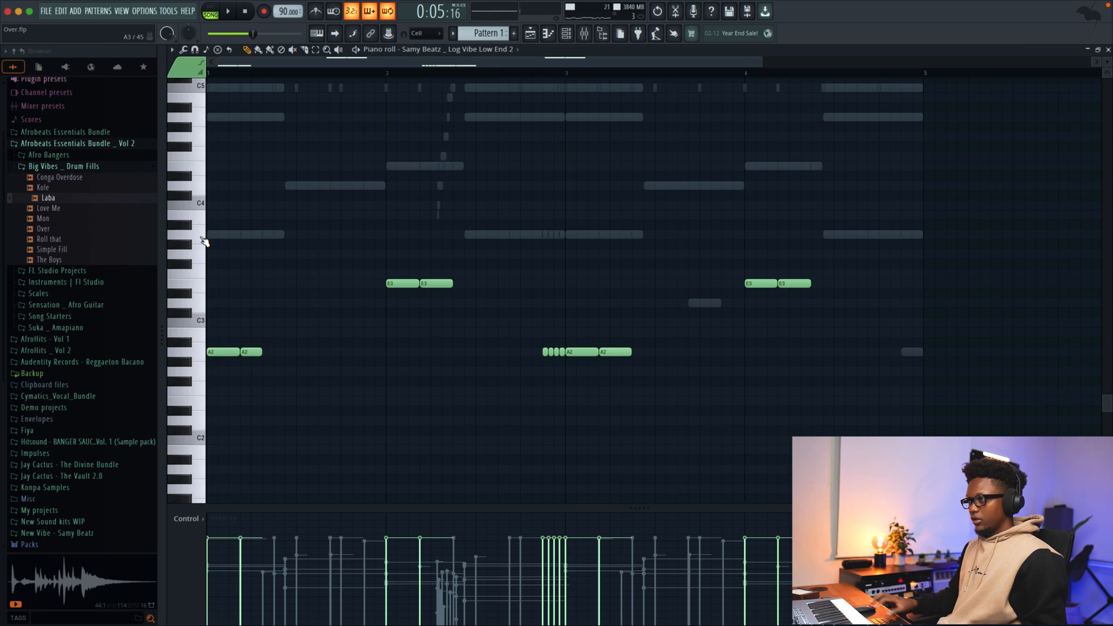
pyautogui.click(228, 11)
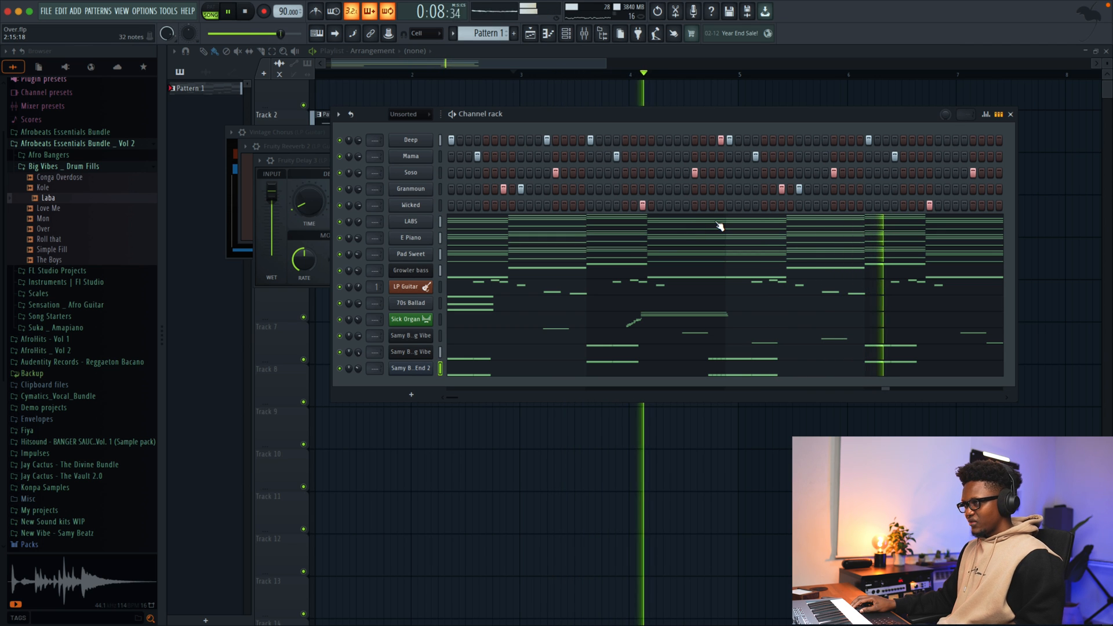
# Fill Tracks 7–11 with the vocal one-shot, tag, two sax loops and flute chop.
pyautogui.click(1009, 114)
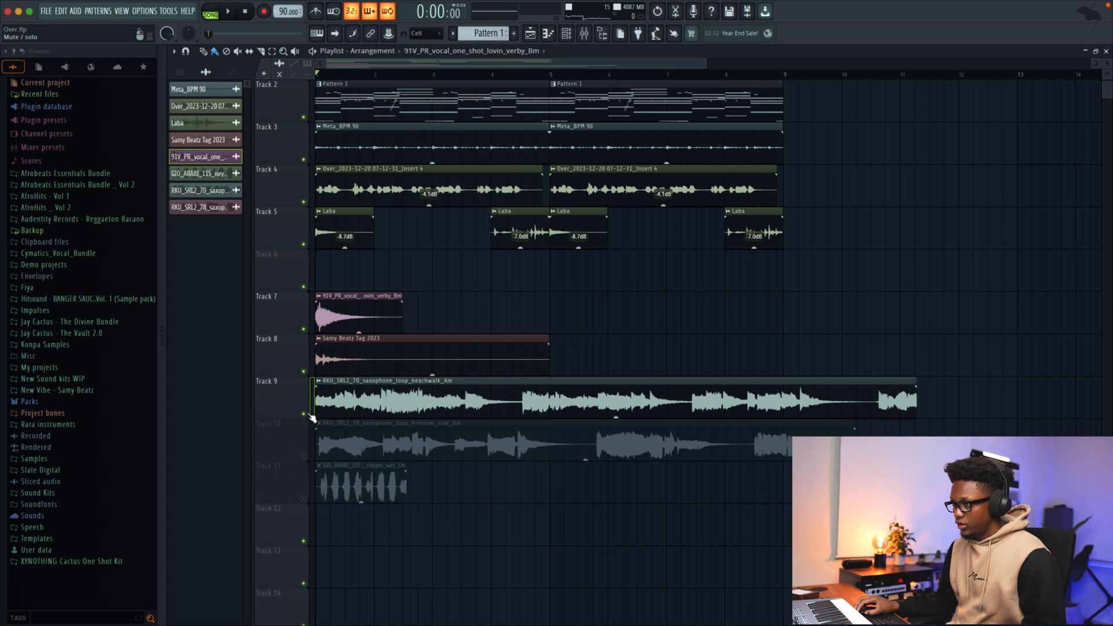
# Set the vocal one-shot clip's time stretching mode to Auto and close its settings.
pyautogui.doubleClick(341, 301)
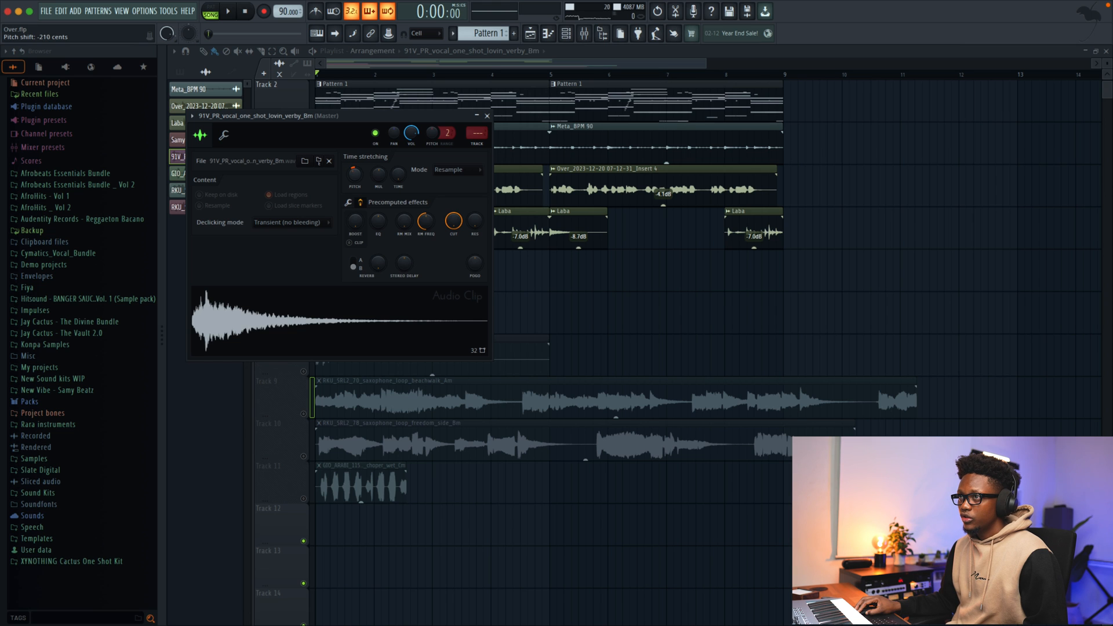
pyautogui.click(455, 169)
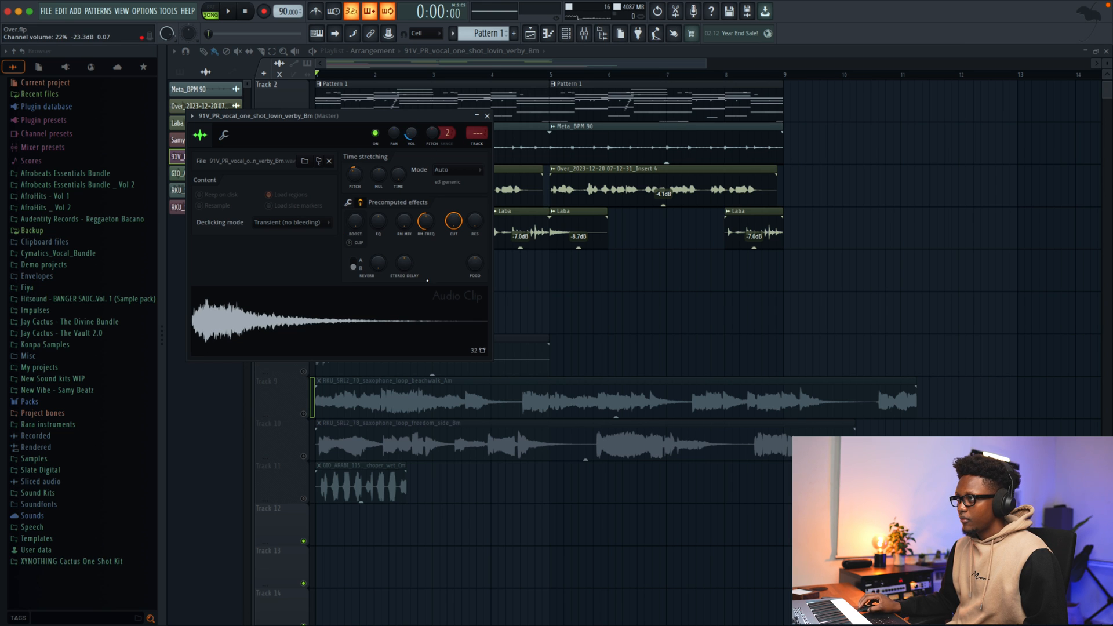
pyautogui.click(227, 12)
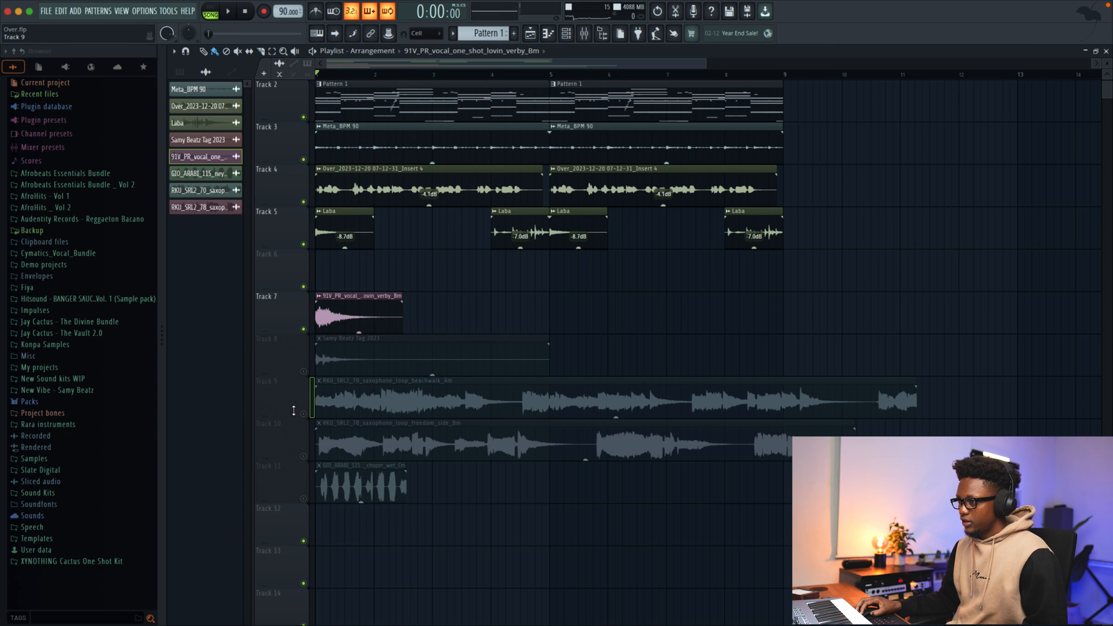
# Open and close the beachwalk sax loop's settings, then scroll down the playlist.
pyautogui.doubleClick(426, 398)
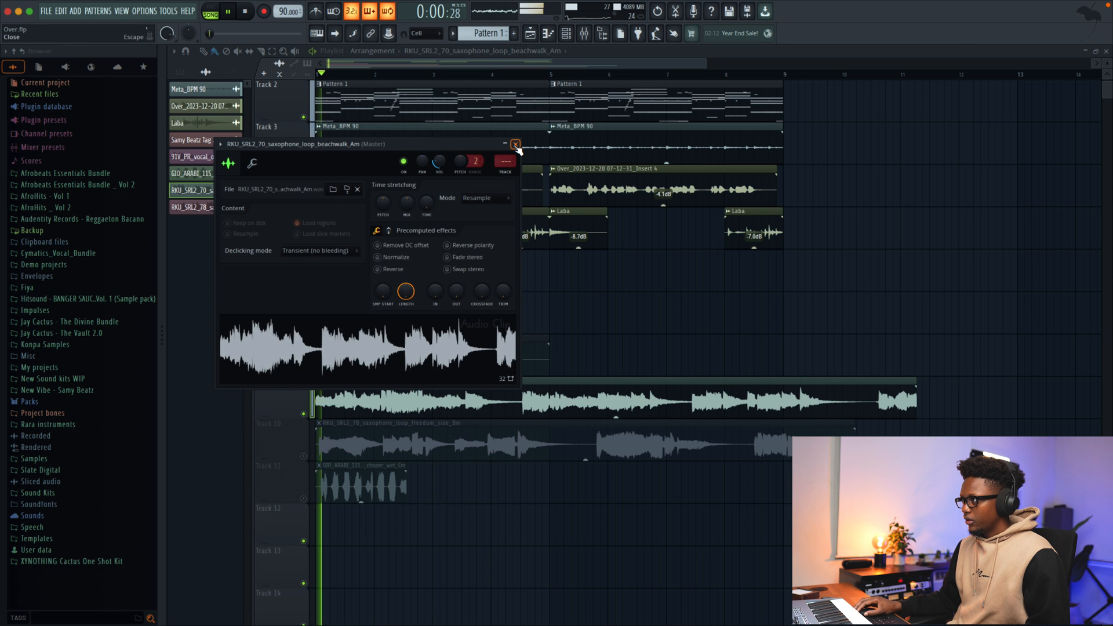
pyautogui.click(515, 145)
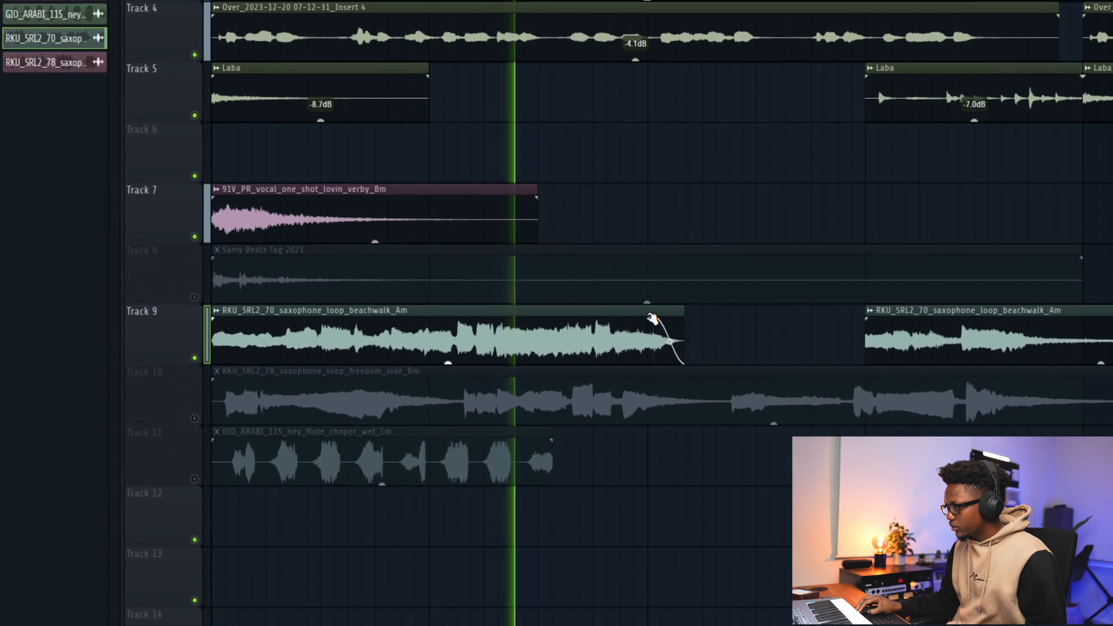
pyautogui.scroll(-3)
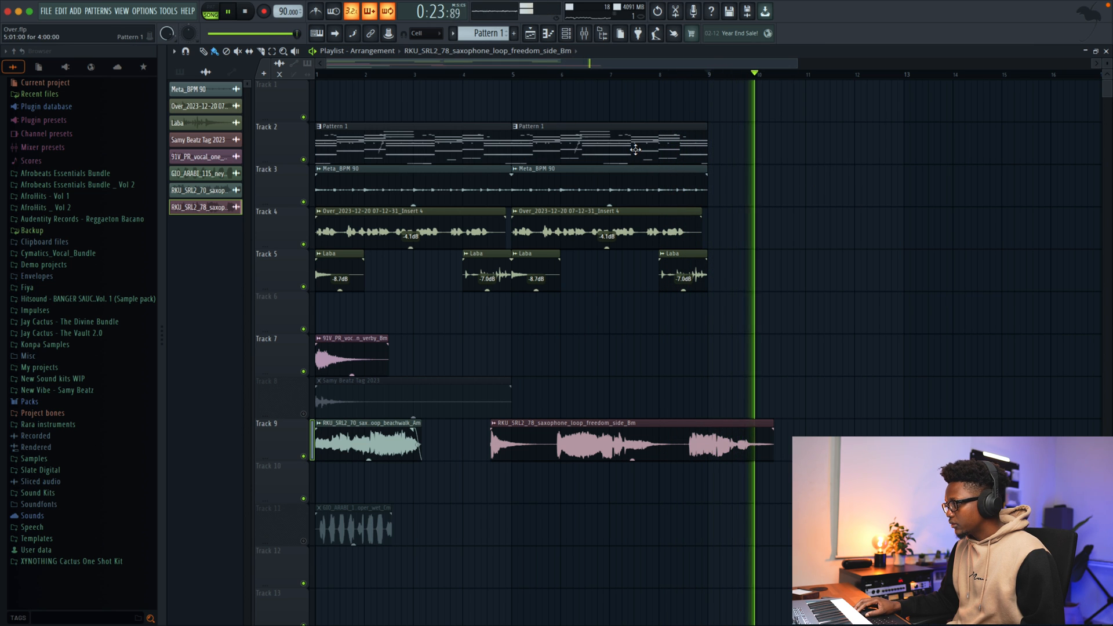
# Split the freedom side sax loop and open the second piece's settings.
pyautogui.click(477, 74)
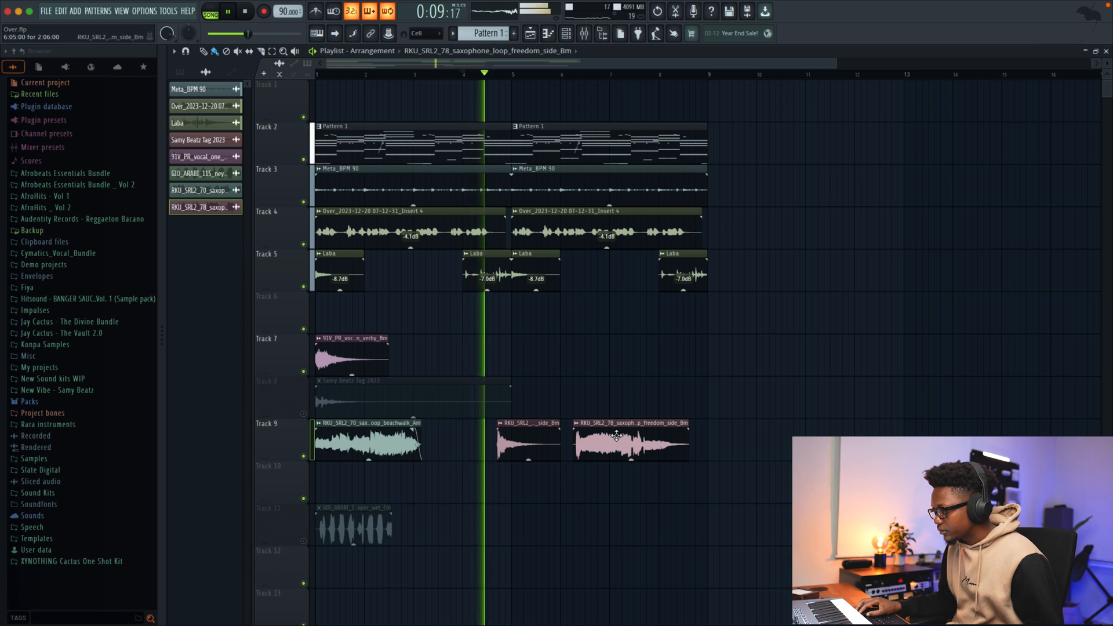
pyautogui.doubleClick(630, 438)
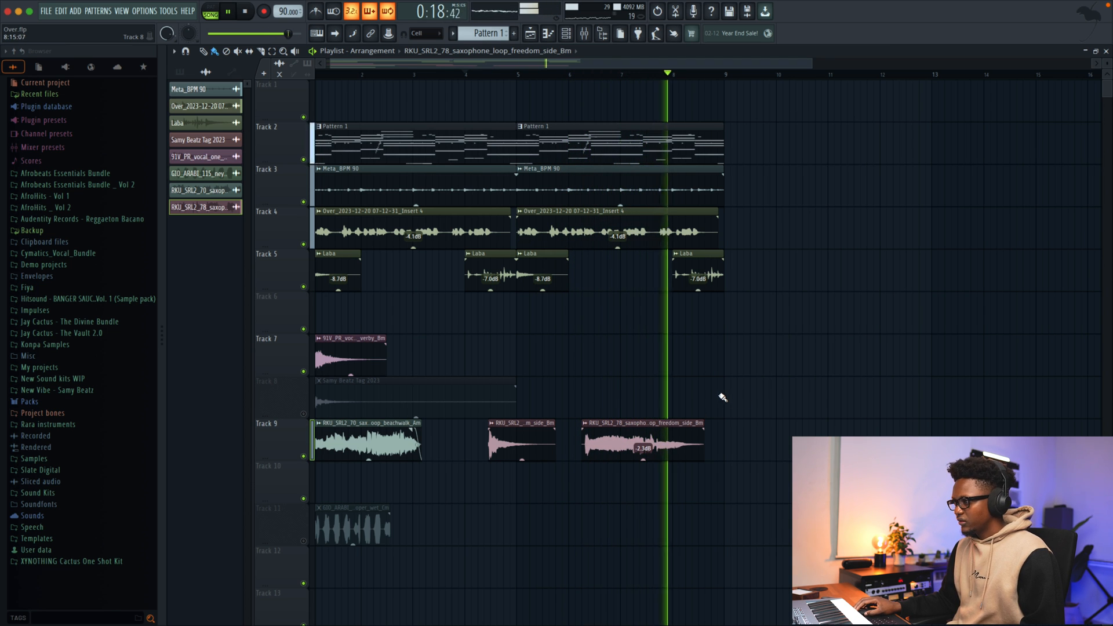
# Adjust the ney flute chop clip on track 11, then open the beachwalk sax clip.
pyautogui.doubleClick(354, 525)
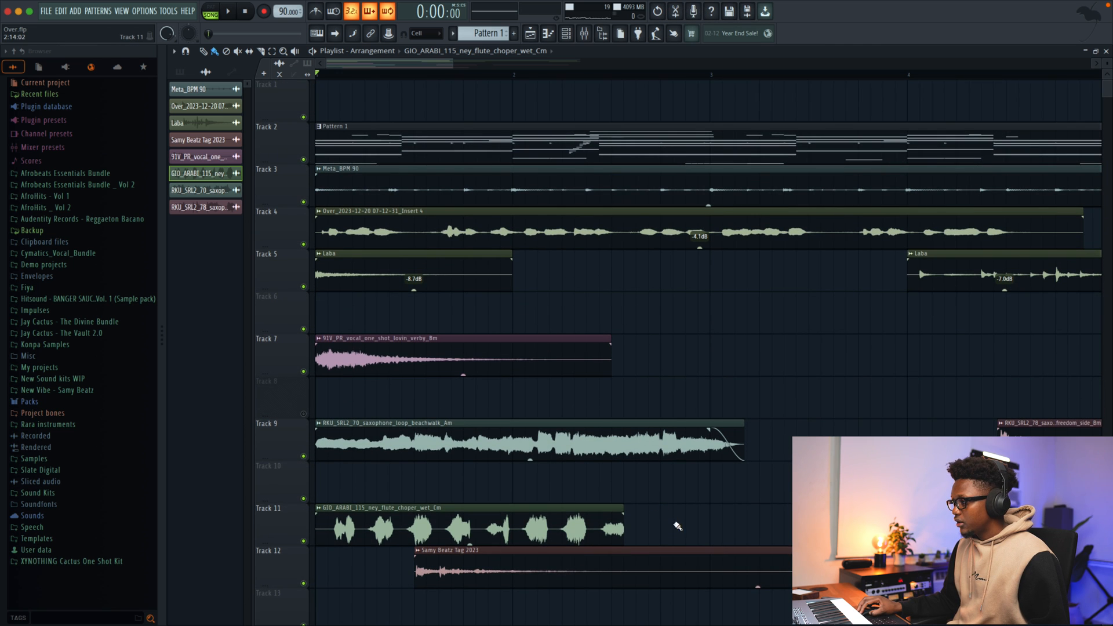
pyautogui.click(227, 12)
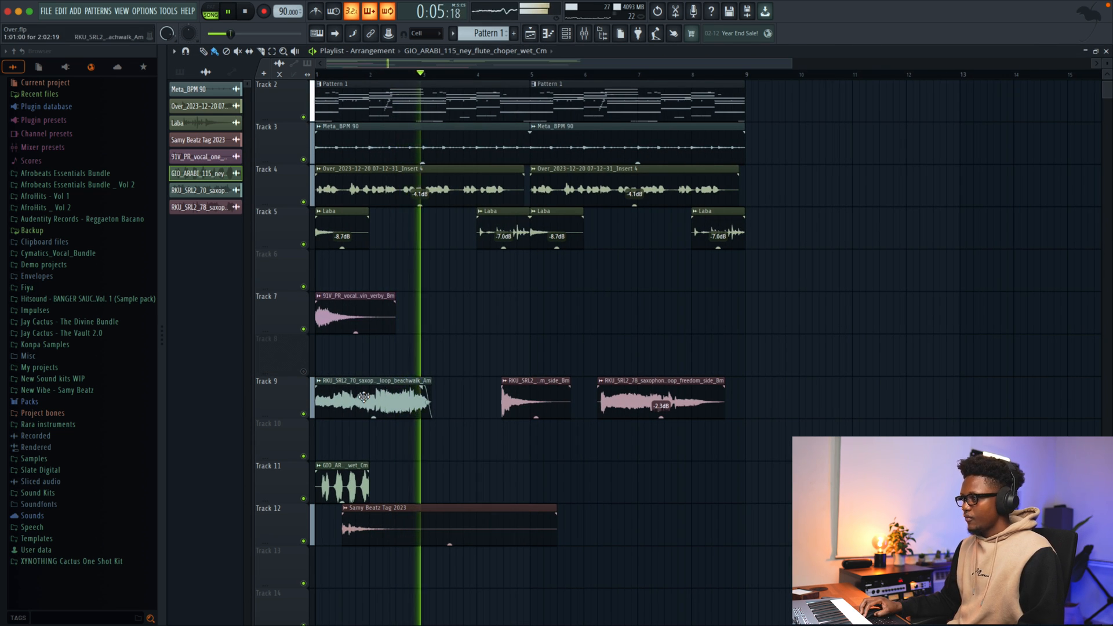
pyautogui.doubleClick(364, 398)
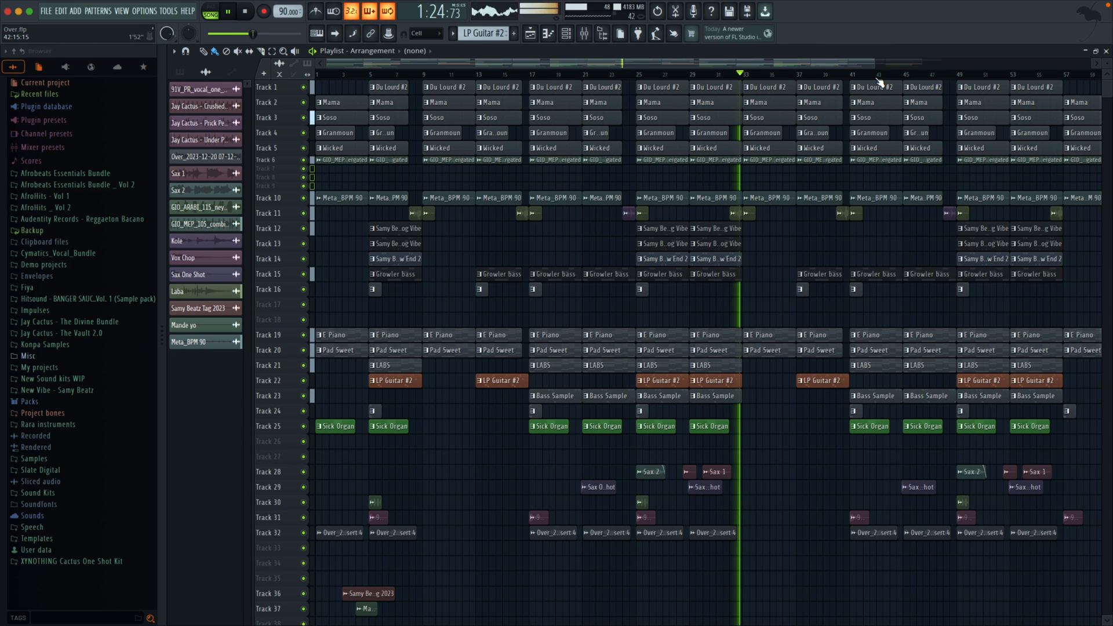
# Stop playback of the Afrobeats arrangement, returning the song position to zero.
pyautogui.click(245, 12)
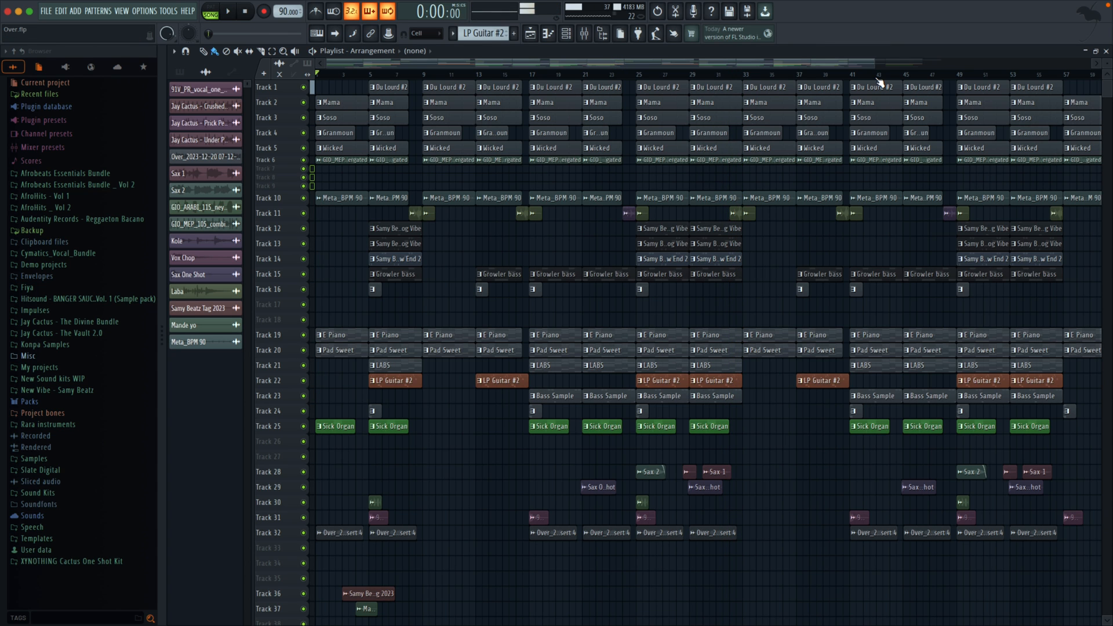